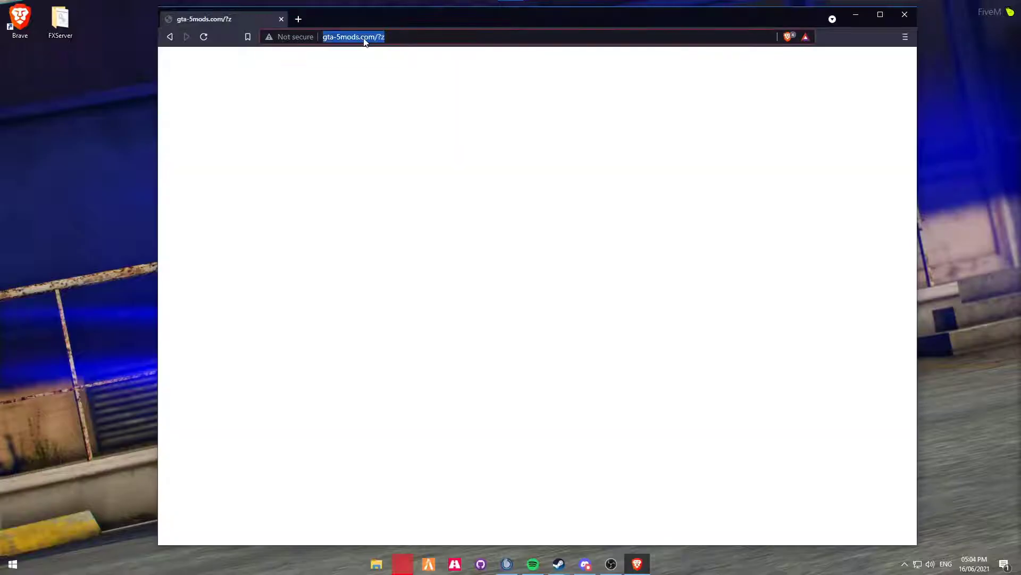
Step: Search Google UK for 'gta 5 mods' and reach the GTA5-Mods.com home page
type("google.co.uk")
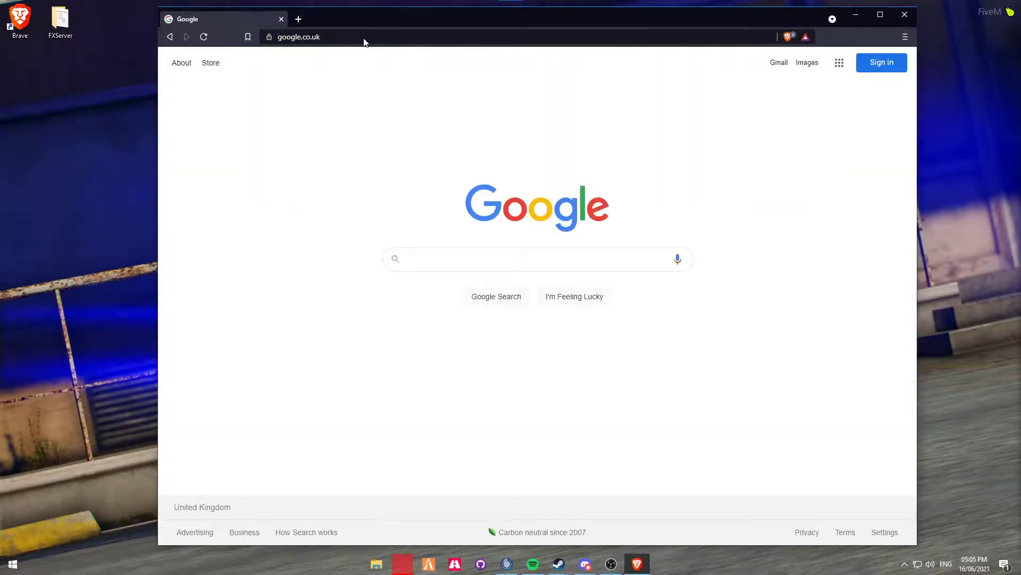
type("gta 5 m")
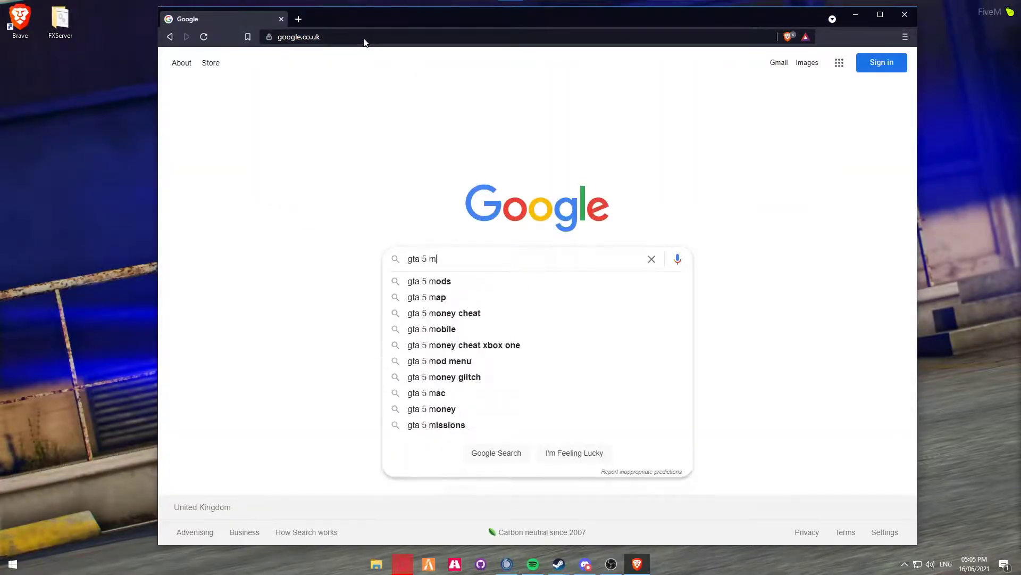
left_click(429, 281)
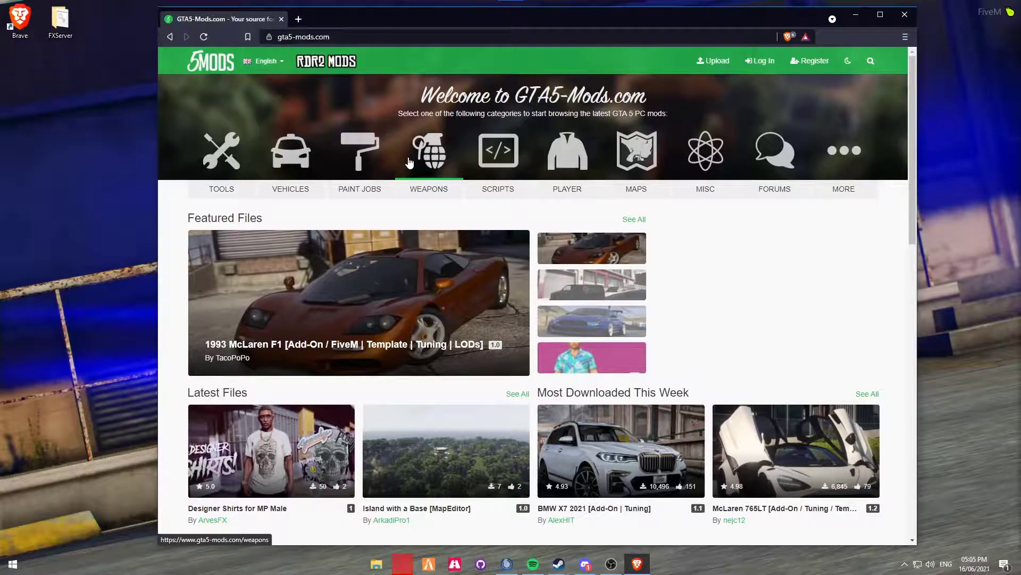
mouse_move(400, 297)
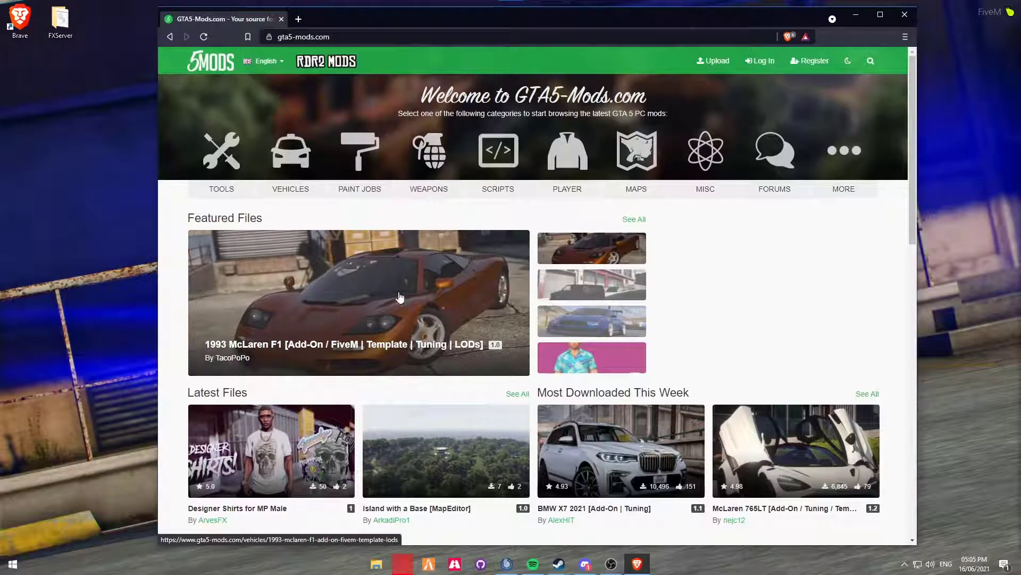
Step: From the Vehicles category, start downloading the 2019 McLaren 600LT archive
left_click(290, 151)
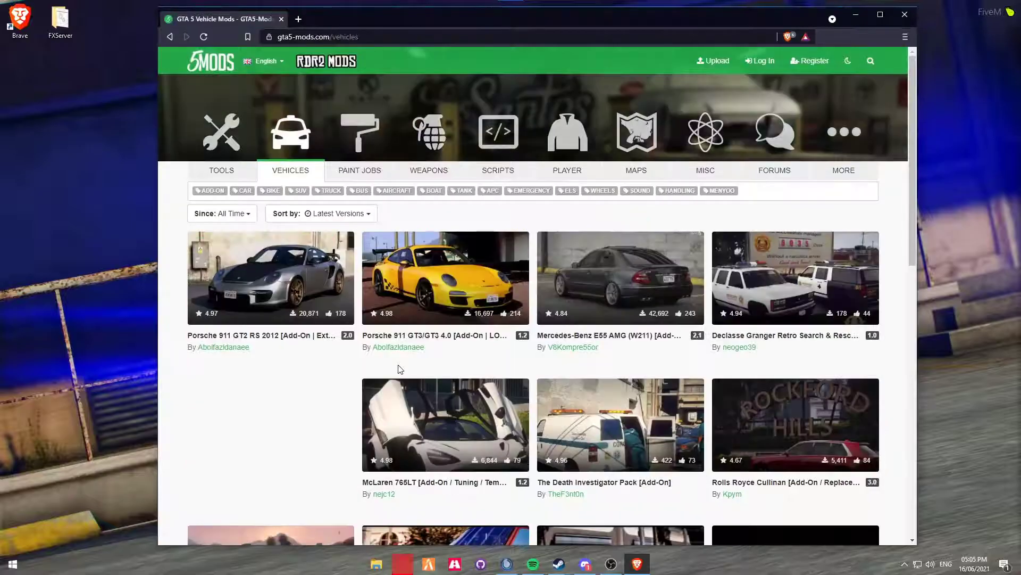
scroll("down", 3)
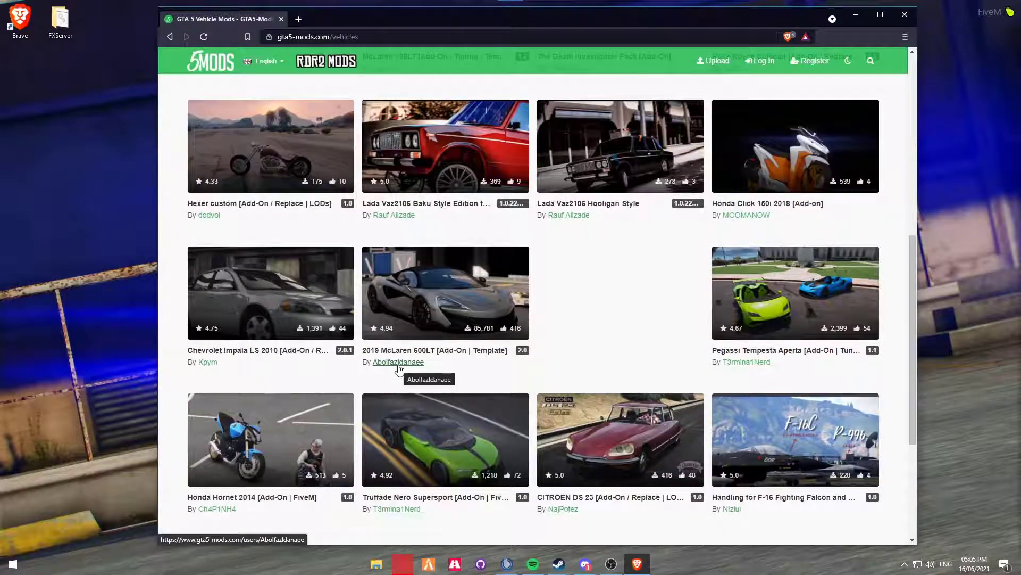
left_click(444, 293)
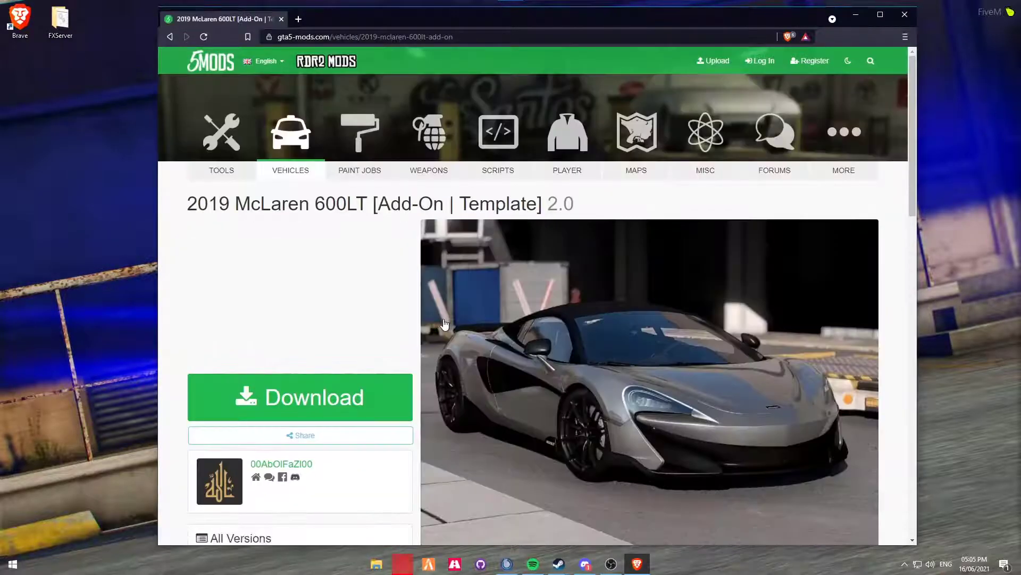
mouse_move(445, 323)
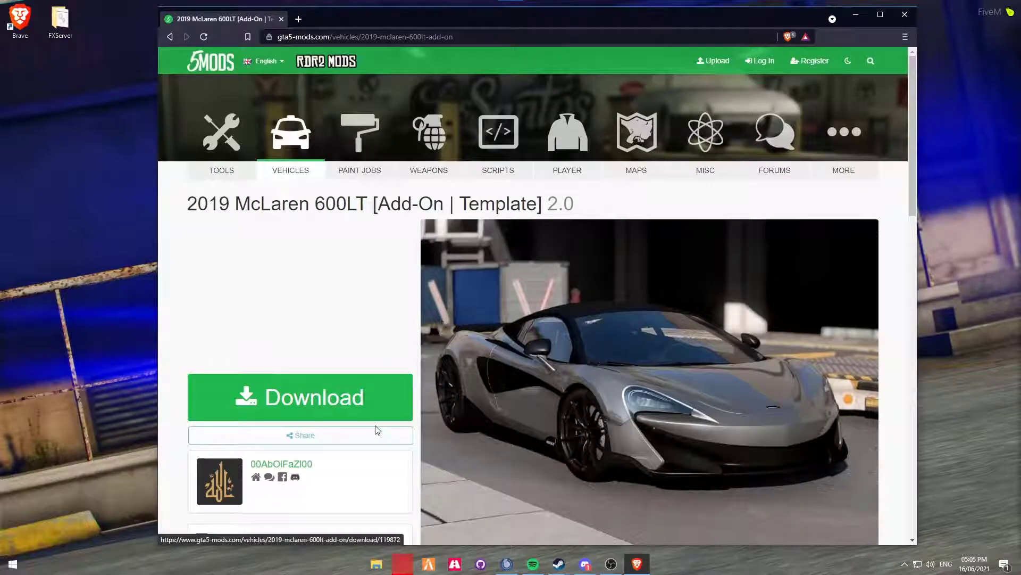
left_click(300, 397)
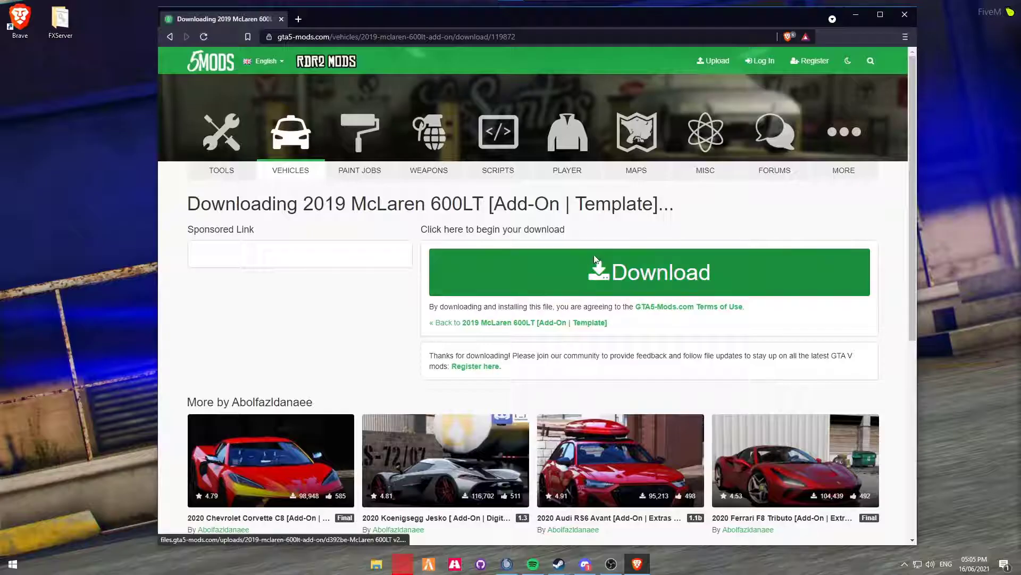
left_click(650, 272)
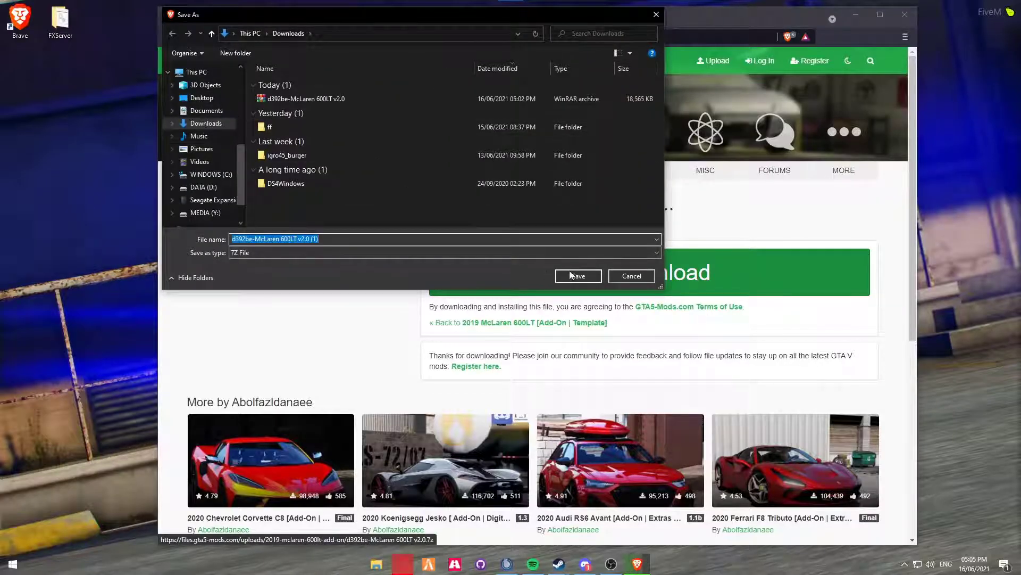
Step: Save the .7z to Downloads and browse its McLaren 600LT v2.0 folder in WinRAR
left_click(579, 275)
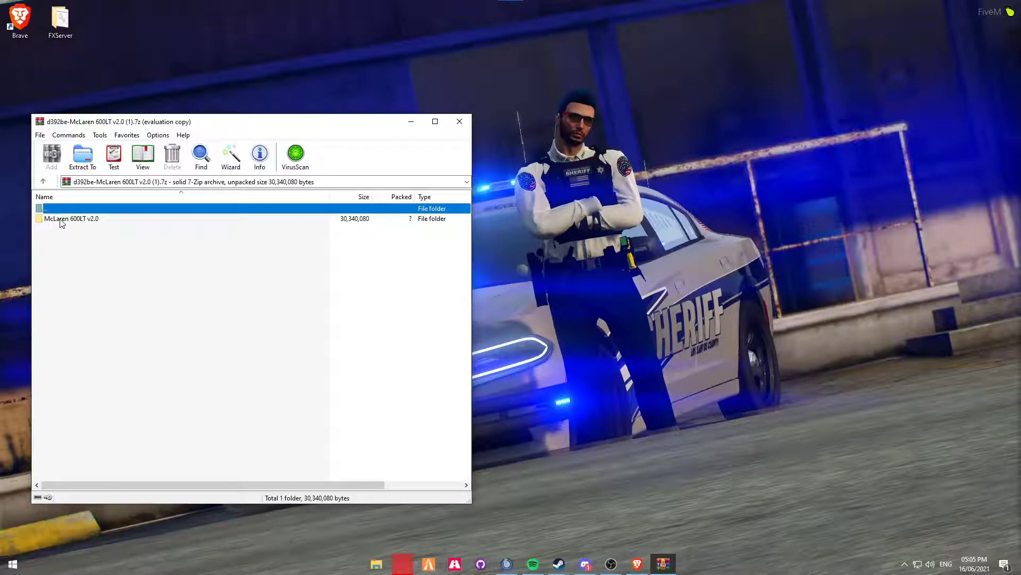
double_click(70, 218)
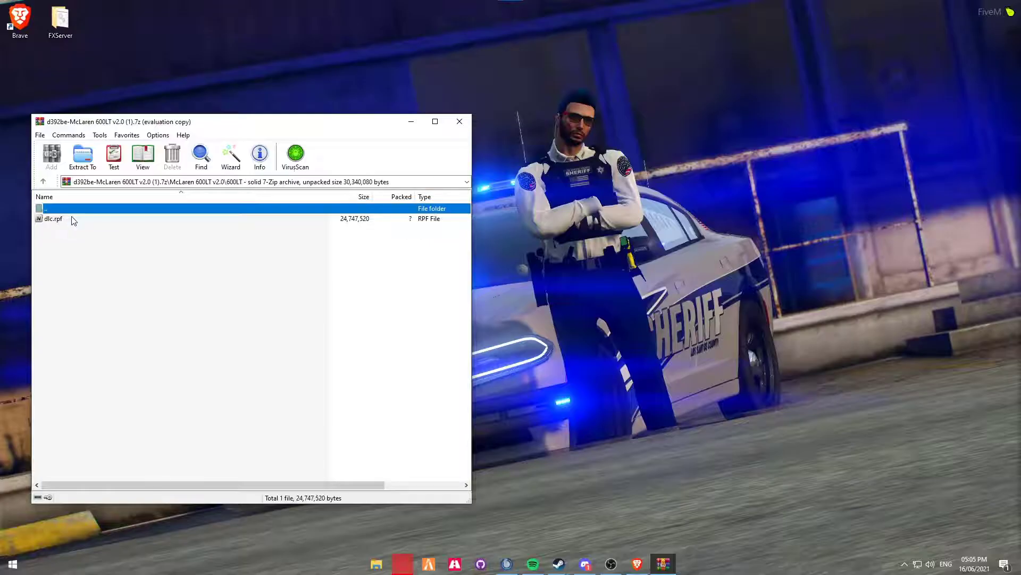
left_click(53, 219)
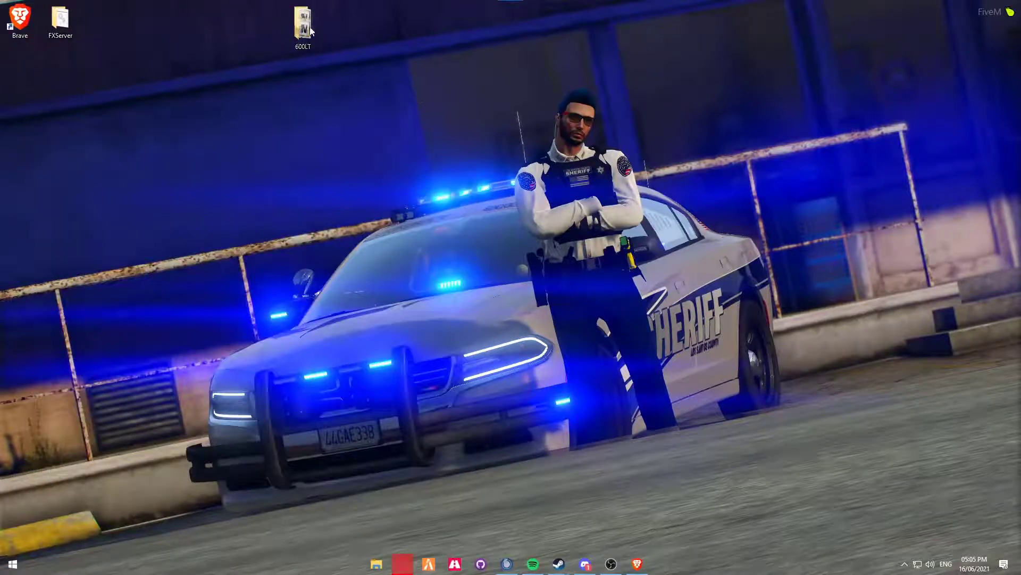
Step: Reposition the 600LT desktop folder and view its dlc RPF file in File Explorer
left_click_drag(302, 26, 302, 129)
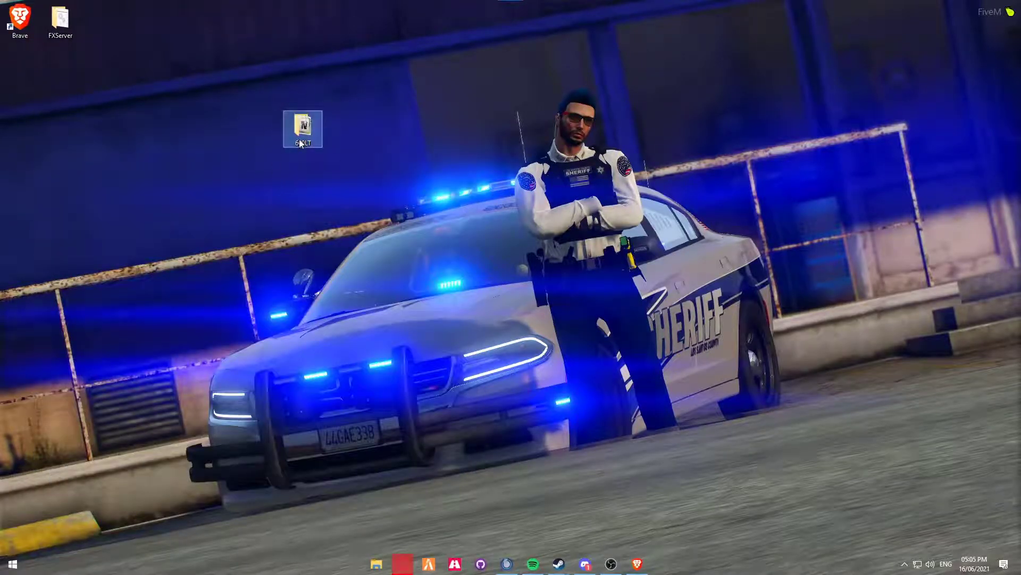
double_click(302, 125)
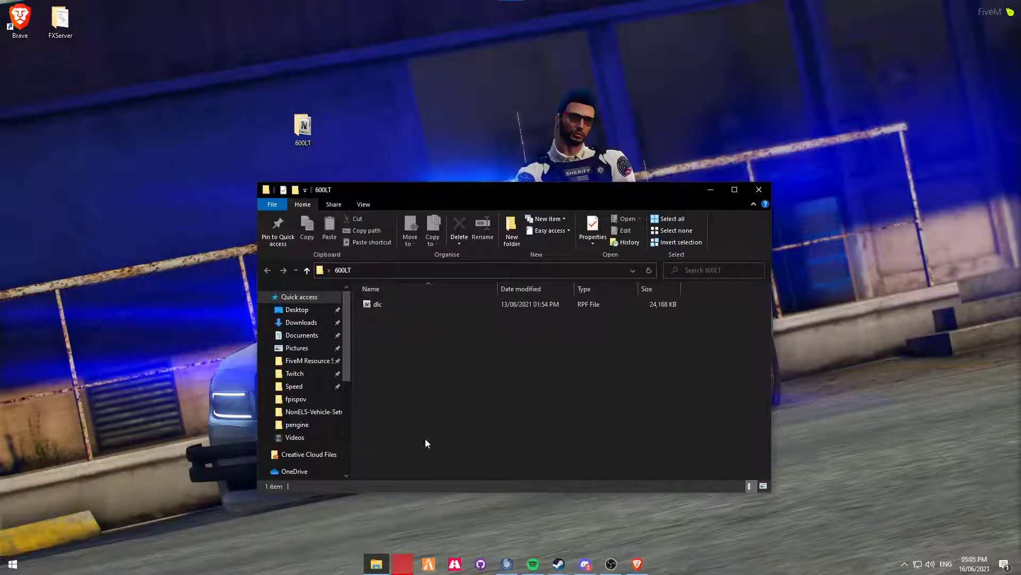
mouse_move(348, 459)
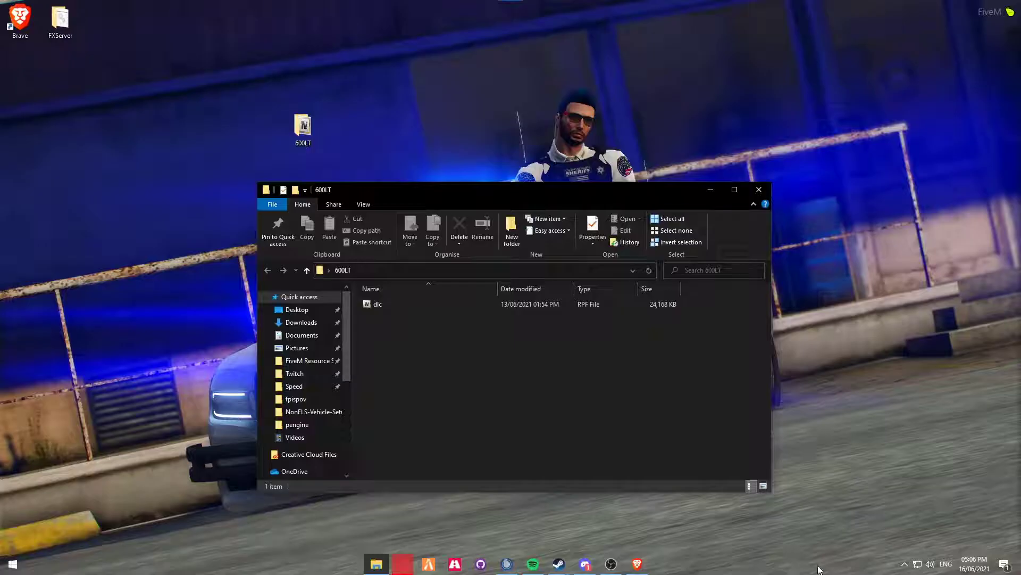
Step: Search Google for 'openiv' in a new tab and reach the official openiv.com site
left_click(636, 564)
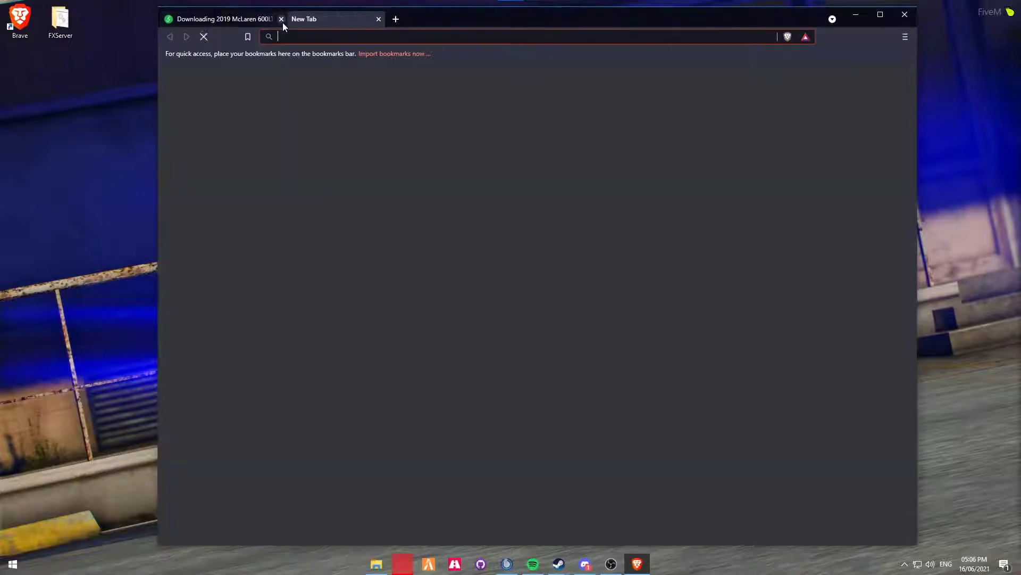
type("ope")
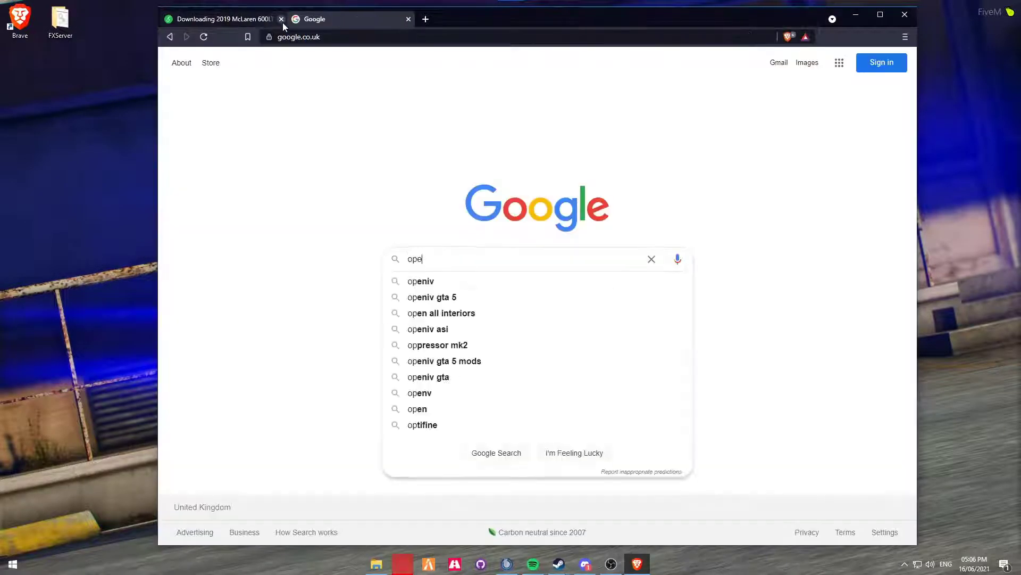
left_click(421, 281)
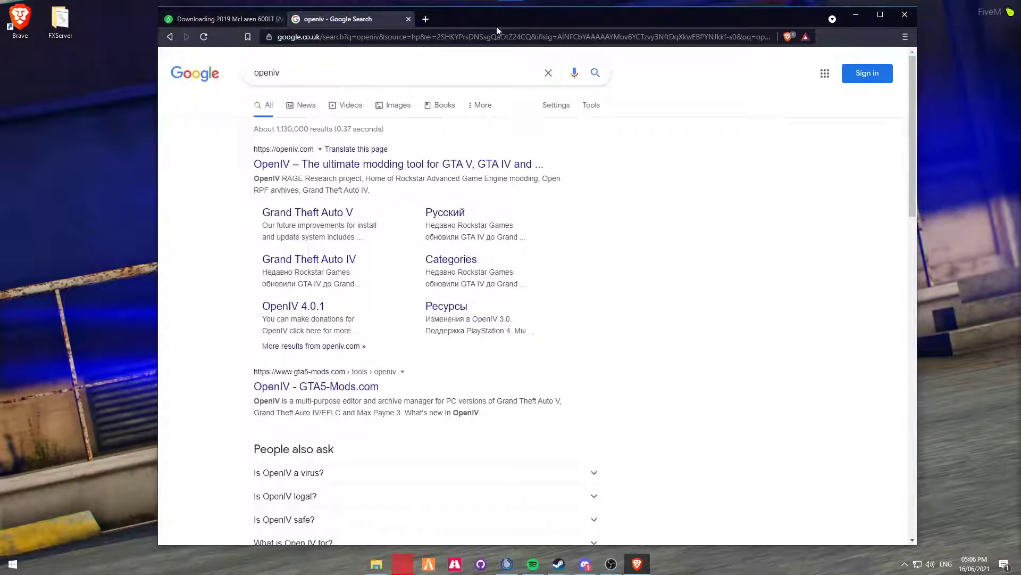
left_click(397, 164)
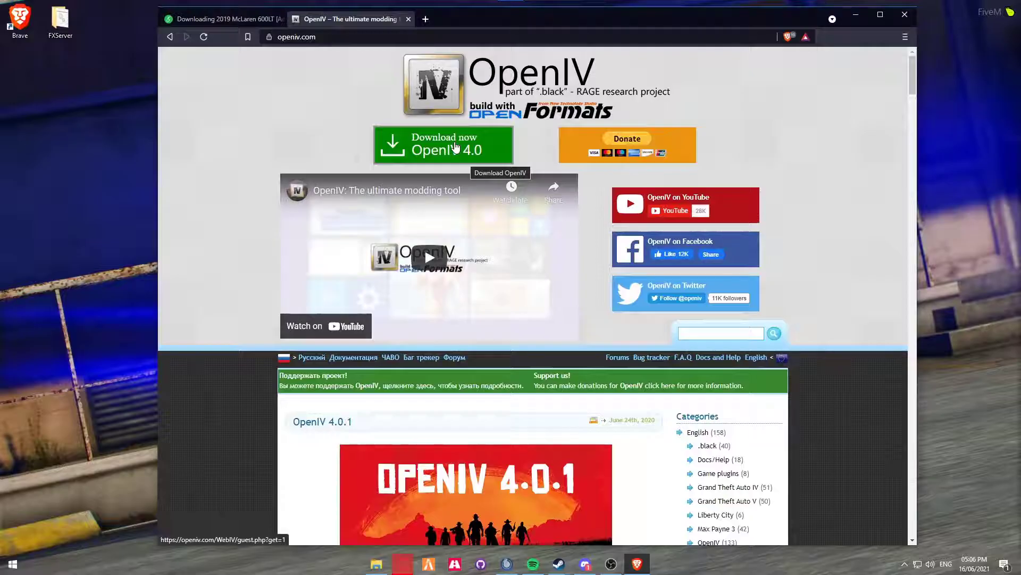
mouse_move(430, 130)
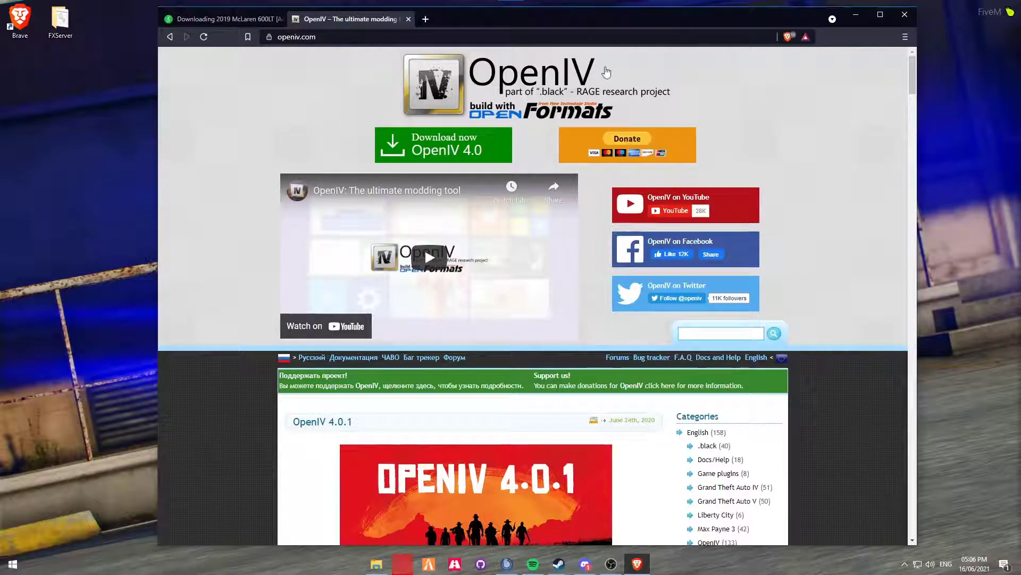
mouse_move(568, 85)
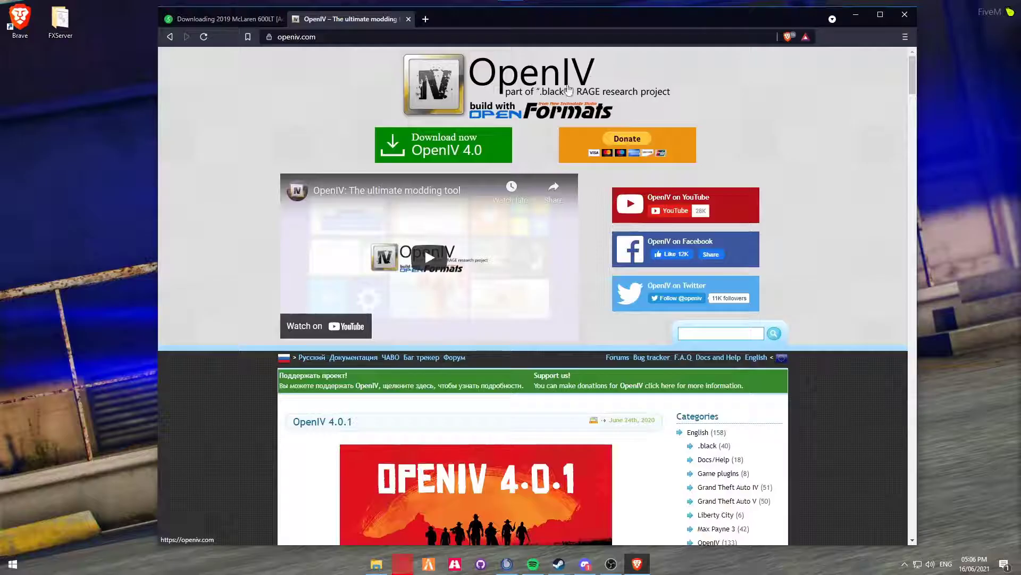
mouse_move(551, 58)
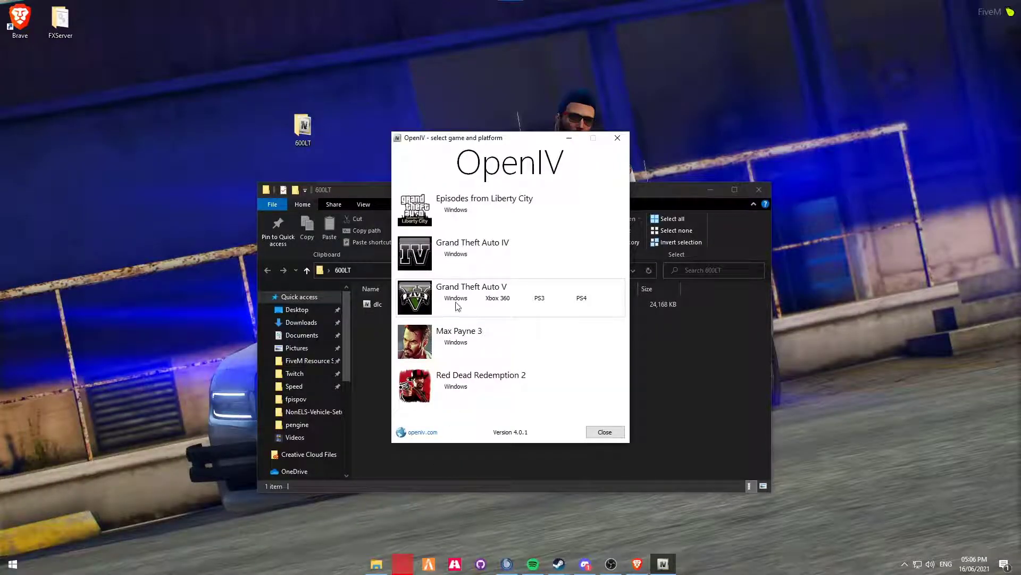
Step: Load Grand Theft Auto V for Windows in OpenIV
left_click(455, 298)
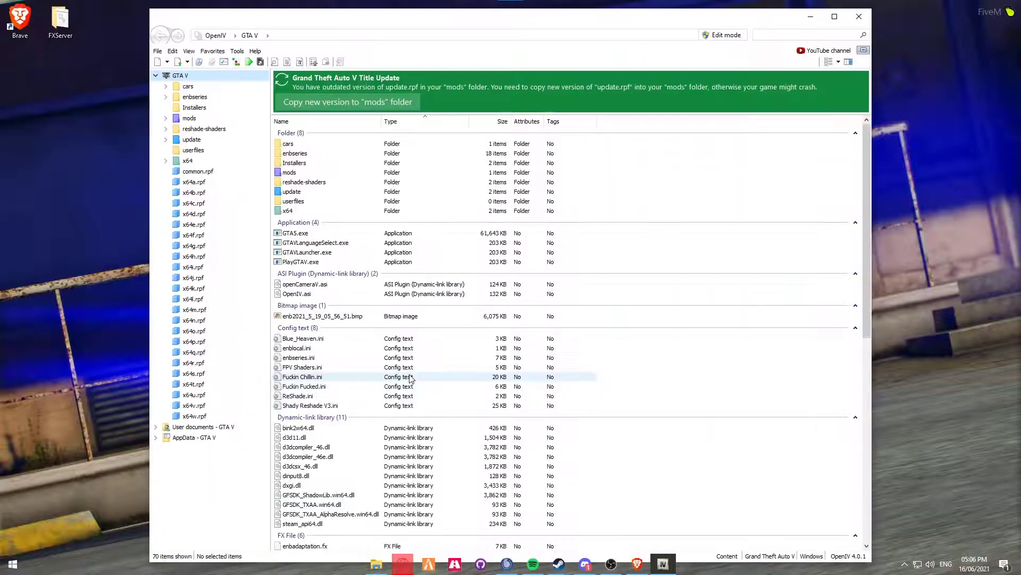
mouse_move(445, 313)
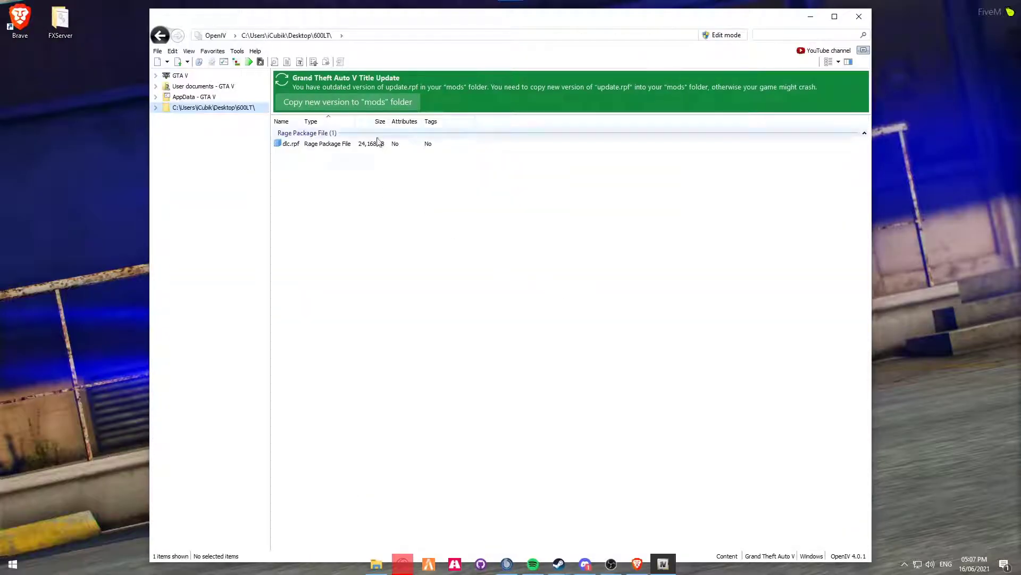
Step: View dlc.rpf's data, x64 and XML contents with Edit mode enabled
left_click(315, 143)
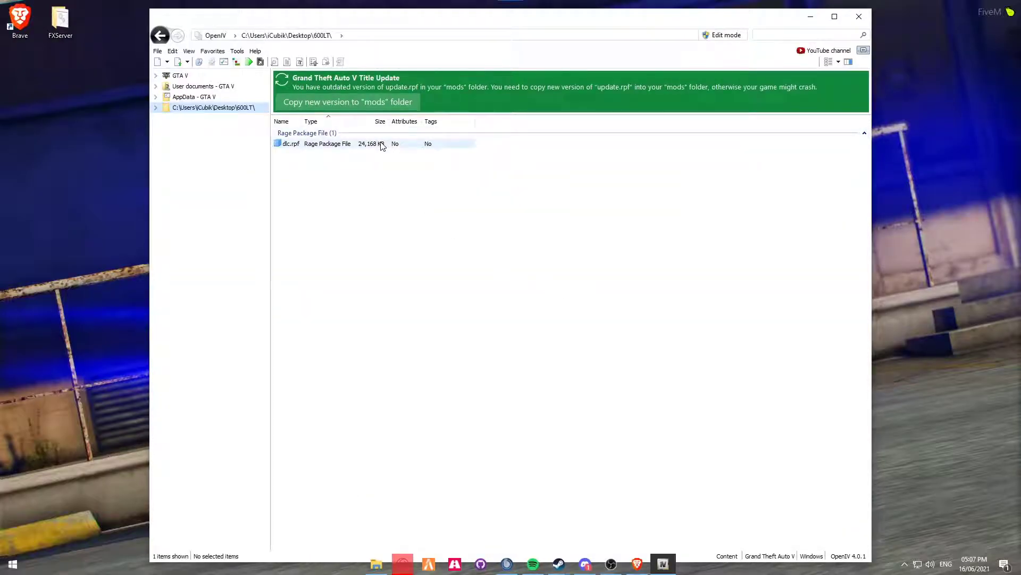
double_click(290, 144)
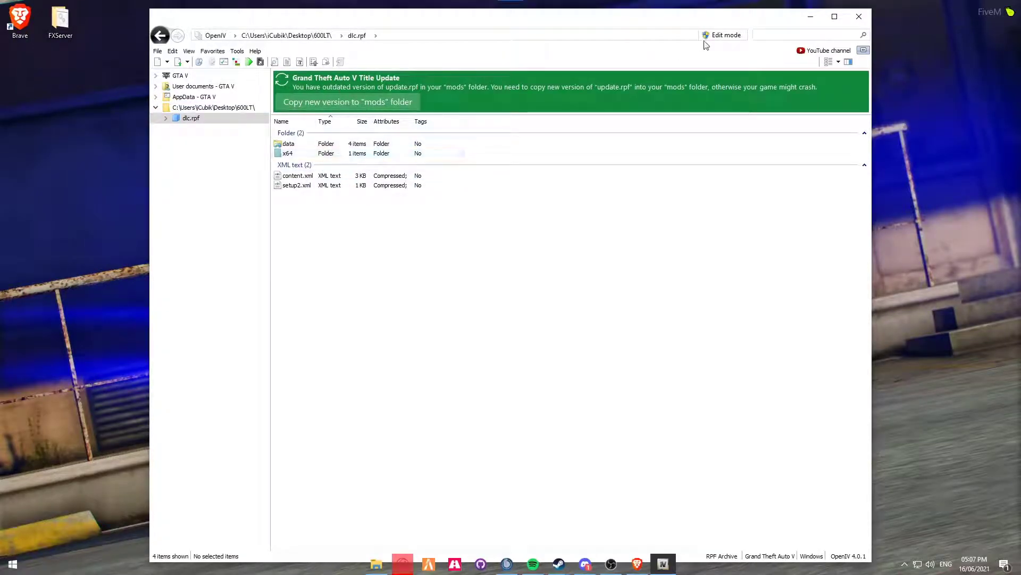
mouse_move(711, 40)
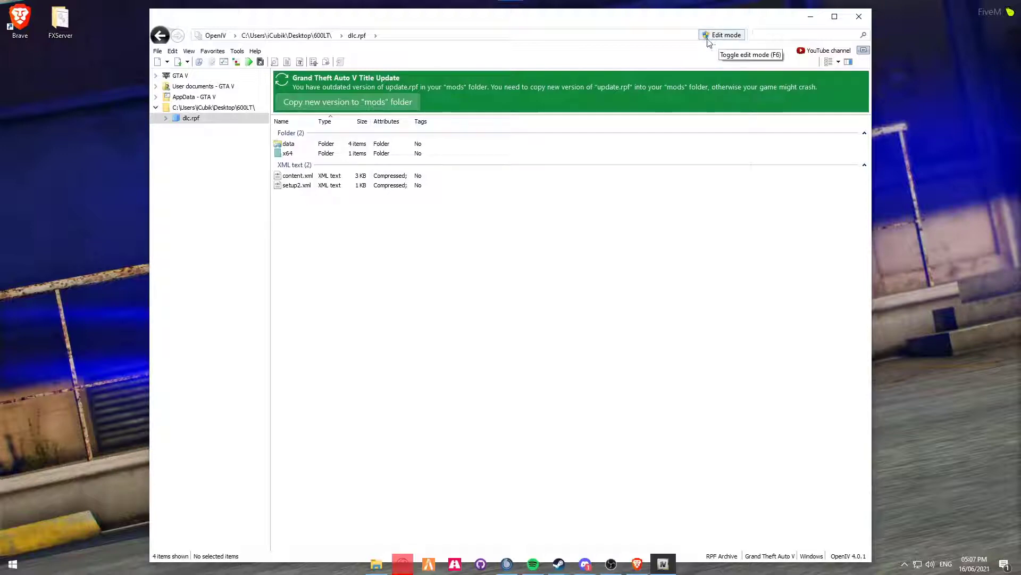
left_click(721, 34)
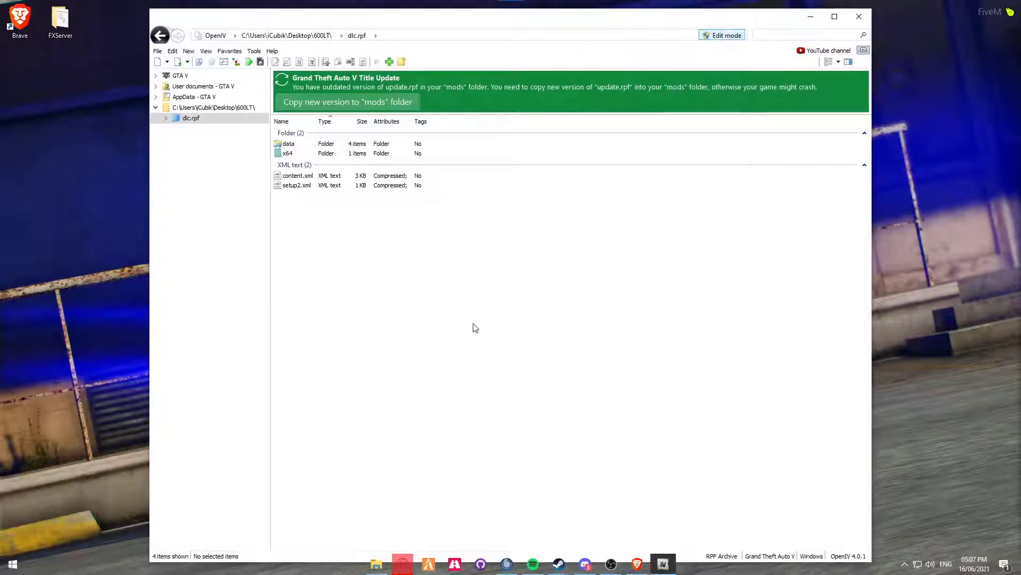
left_click(377, 564)
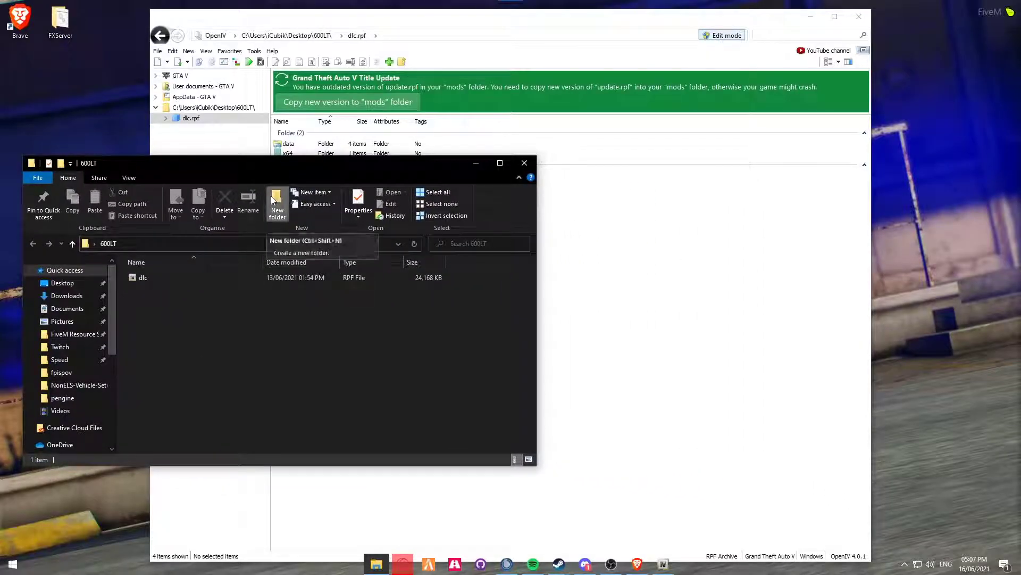
Step: Create the new stream and data folders inside the 600LT folder
left_click(277, 200)
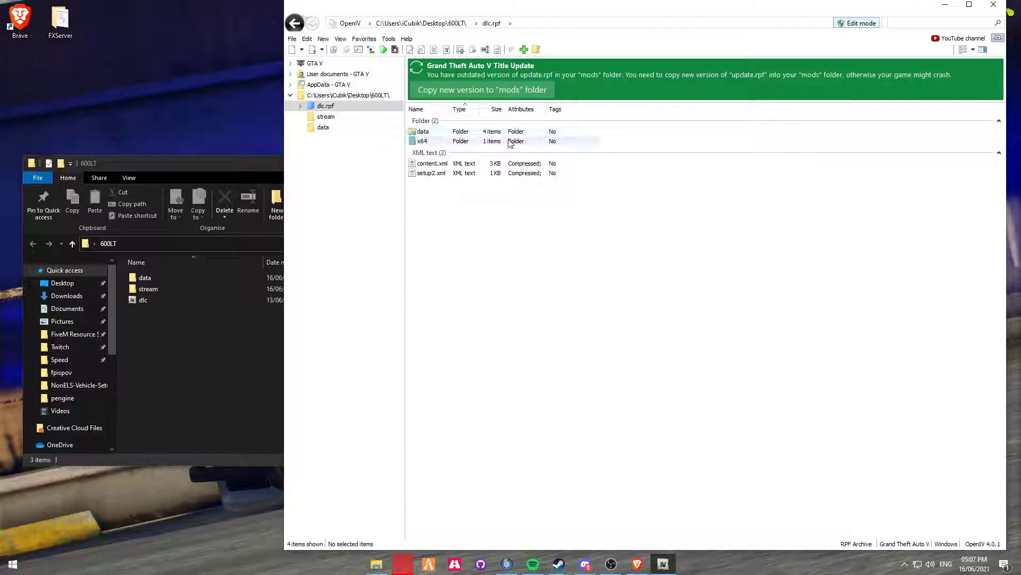
Step: Copy 600lt.yft, 600lt_hi.yft and 600LT.ytd from x64 > vehicles.rpf into the stream folder
double_click(420, 141)
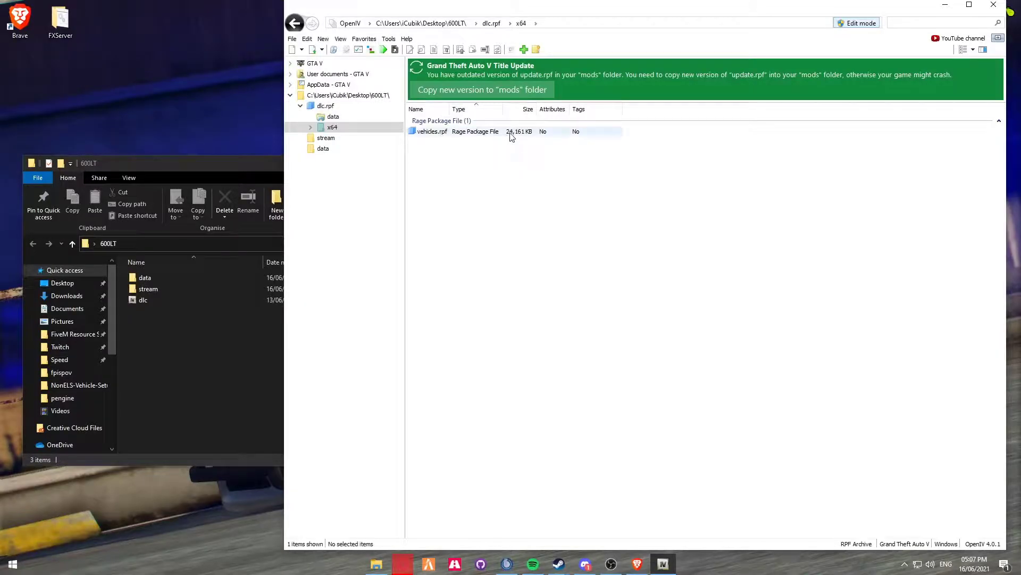
double_click(432, 132)
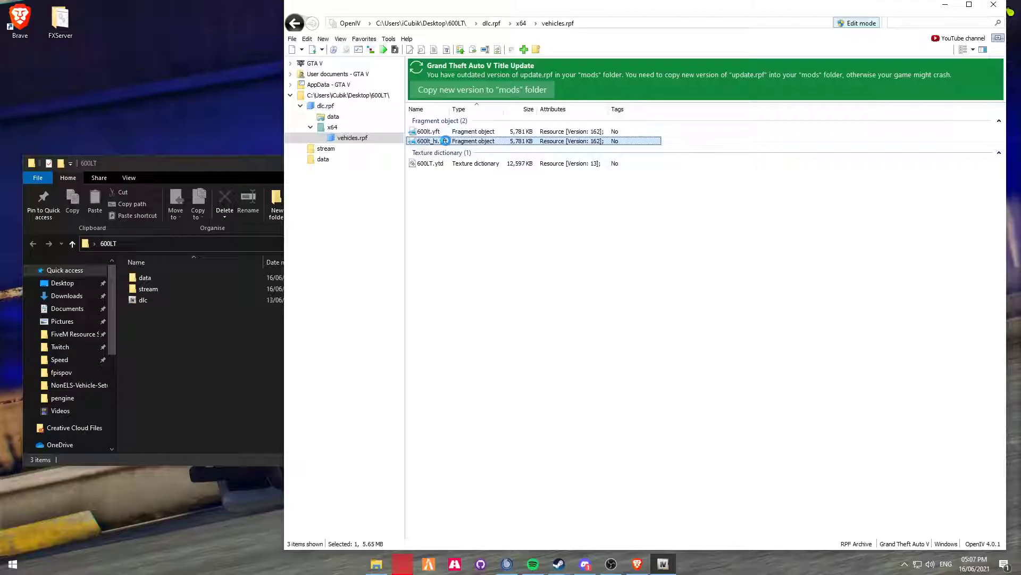
double_click(426, 140)
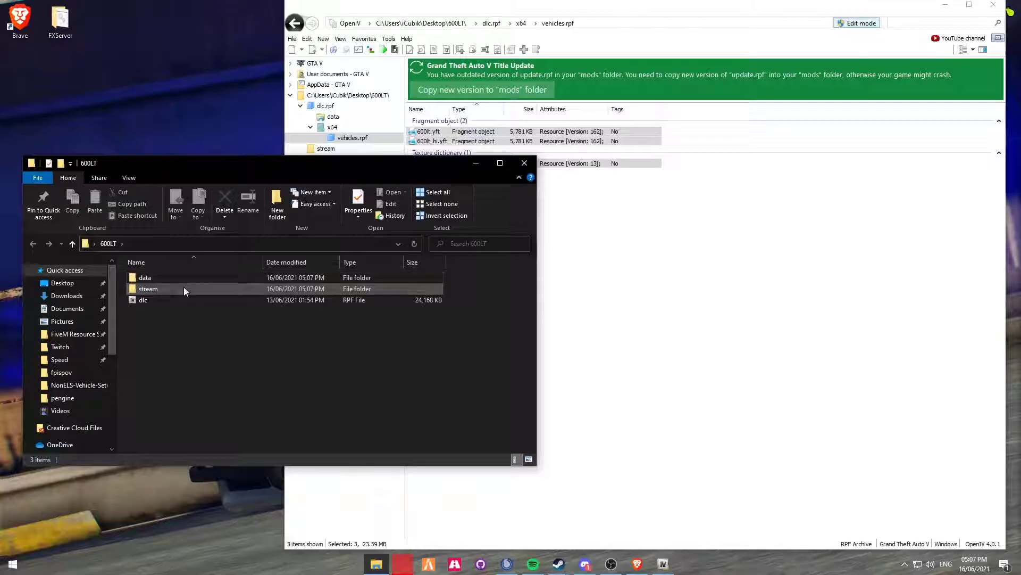
left_click(148, 289)
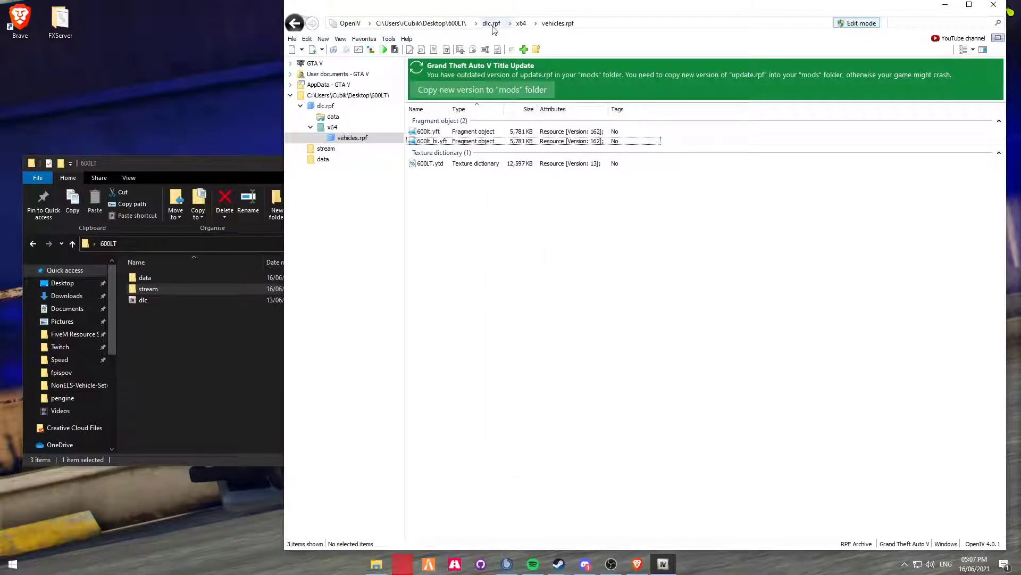
Step: Copy the four .meta files from dlc.rpf's data folder into the 600LT data folder
left_click(492, 23)
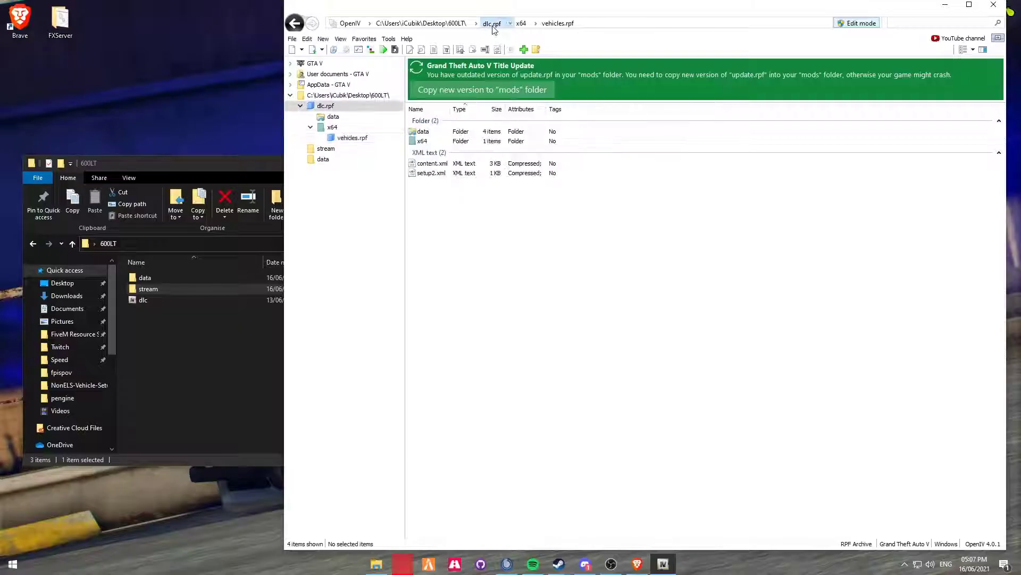
left_click(493, 23)
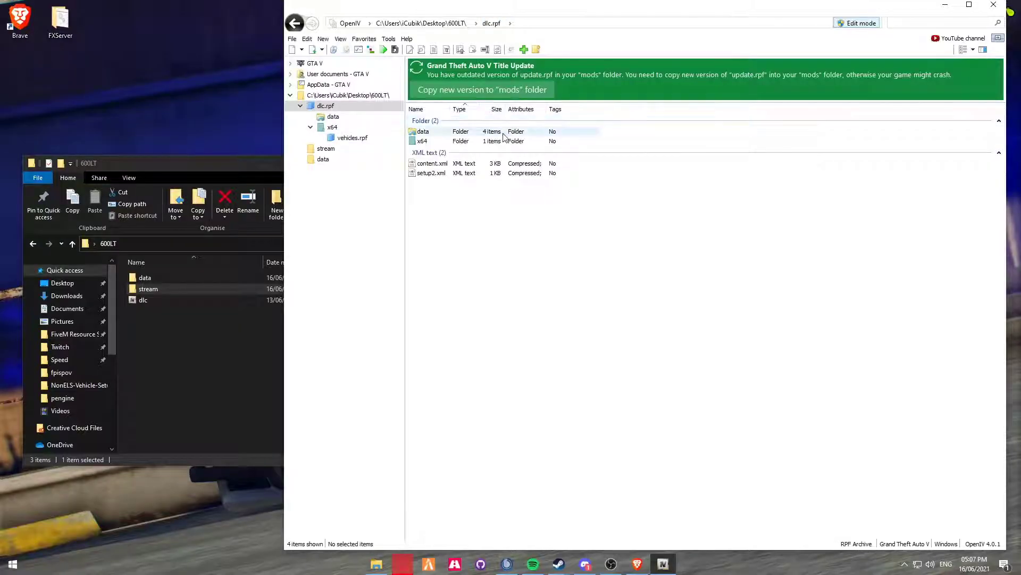
double_click(424, 131)
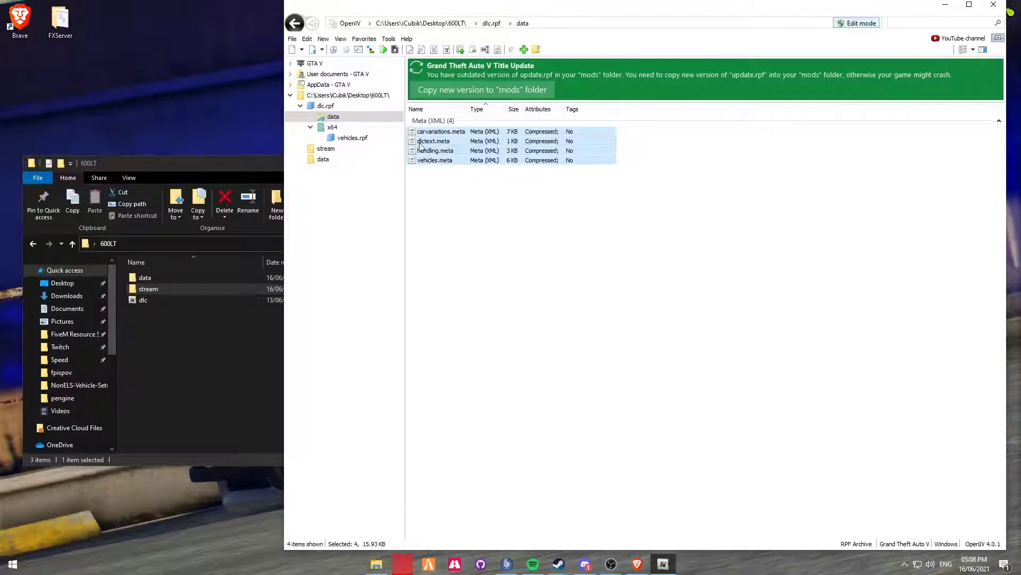
left_click(434, 141)
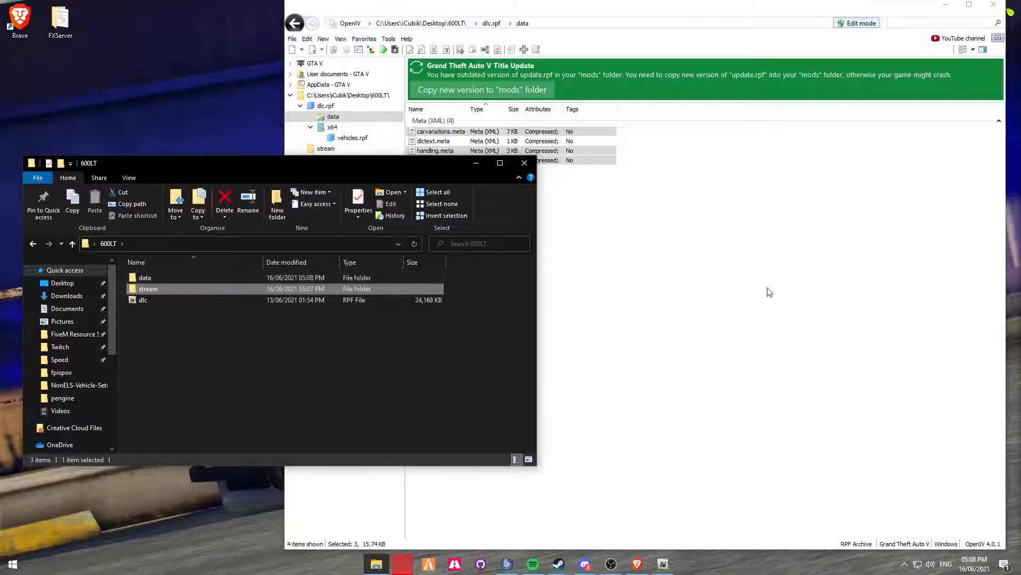
mouse_move(768, 292)
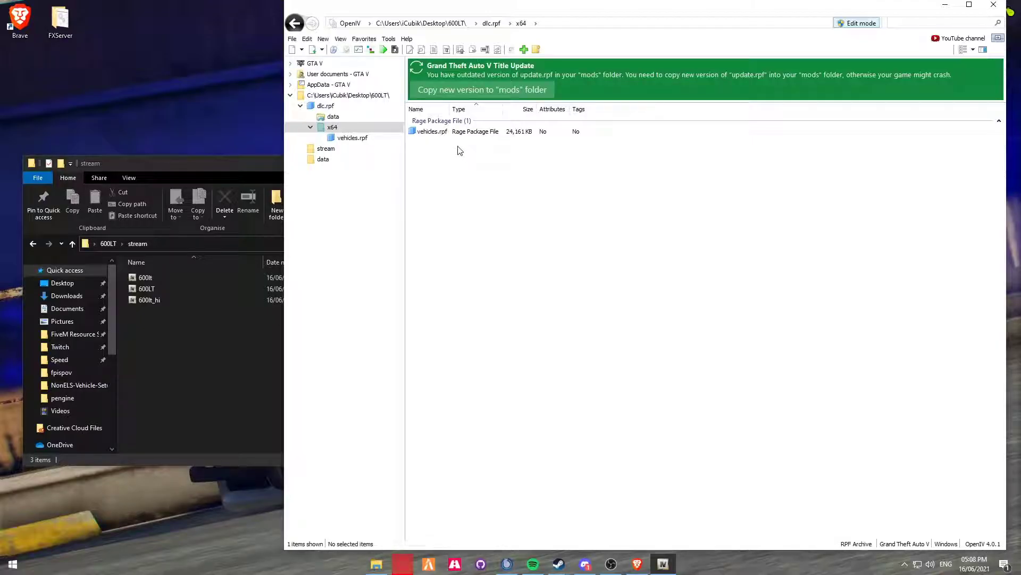
mouse_move(447, 147)
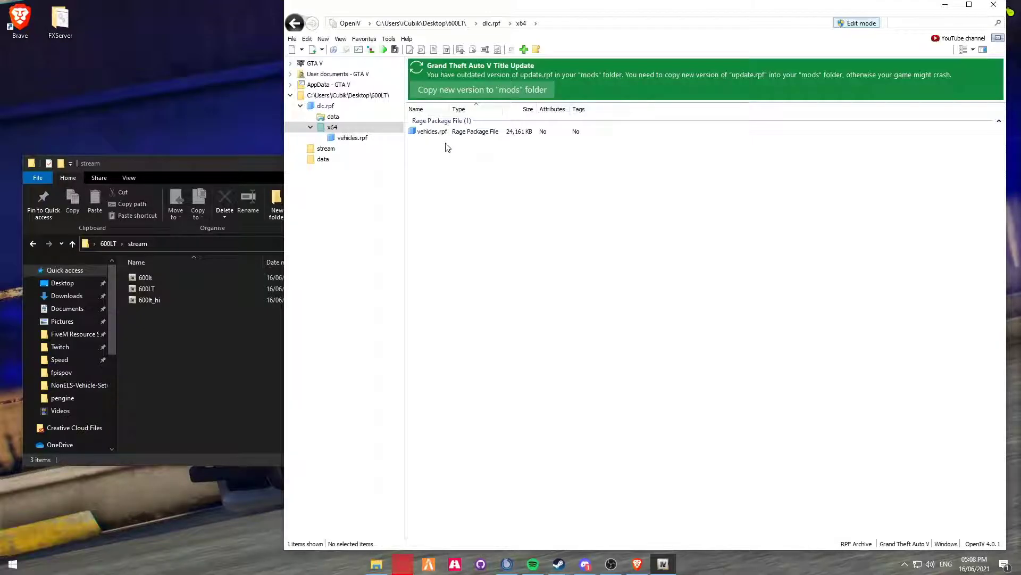
left_click(429, 130)
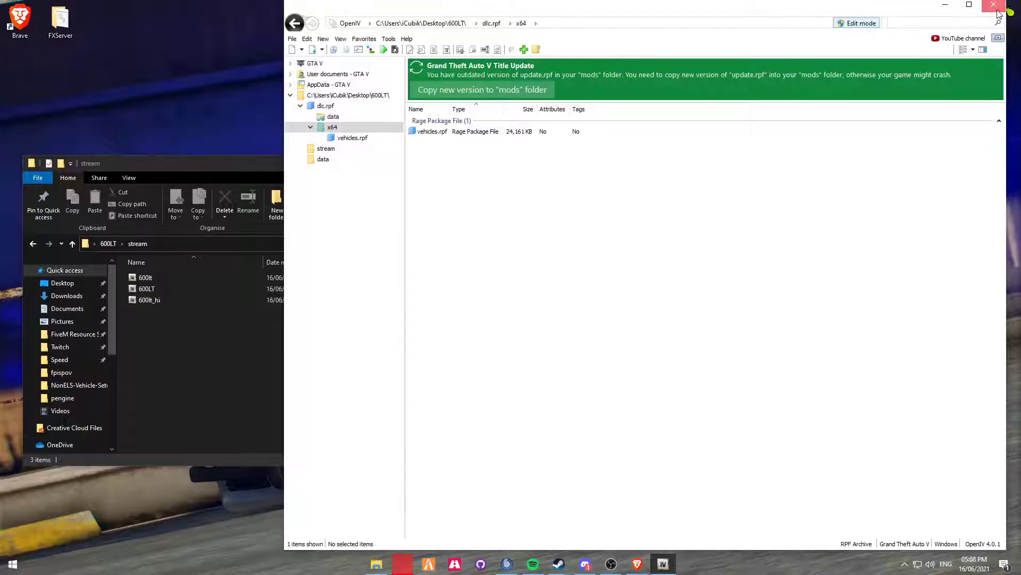
Step: Leave OpenIV and browse to FXServer > txData > resources > tau in File Explorer
left_click(993, 4)
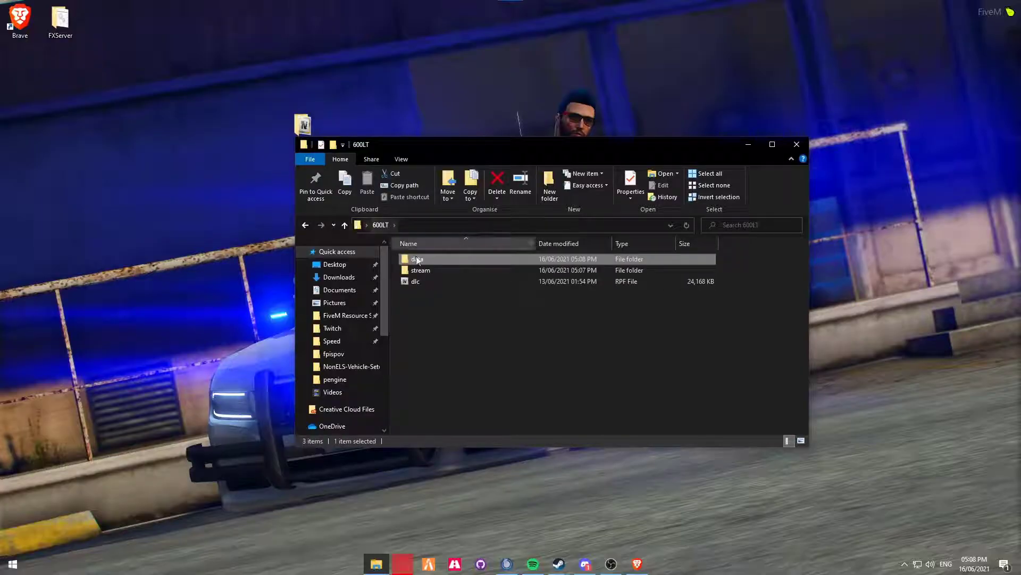
left_click(415, 281)
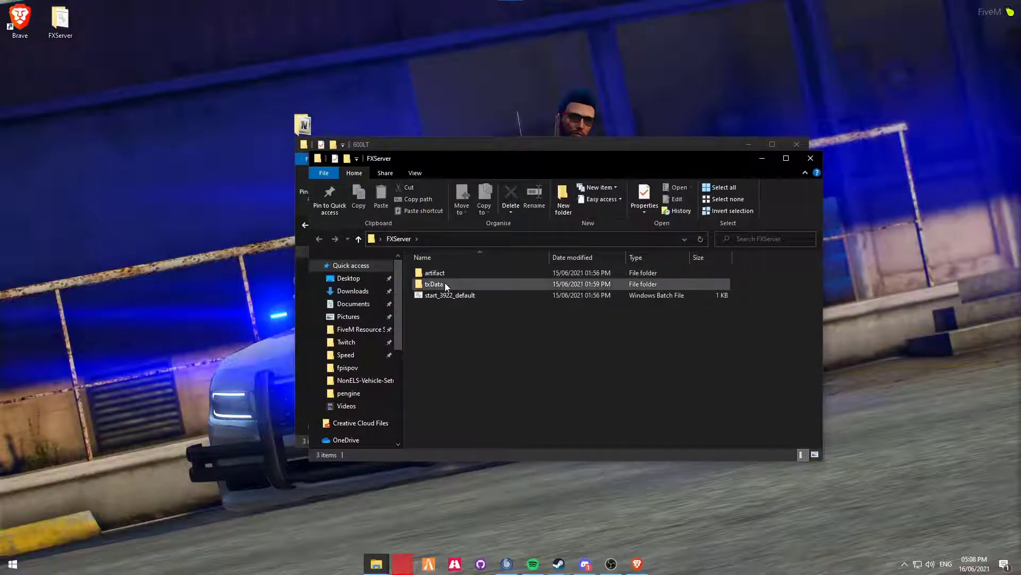
double_click(434, 284)
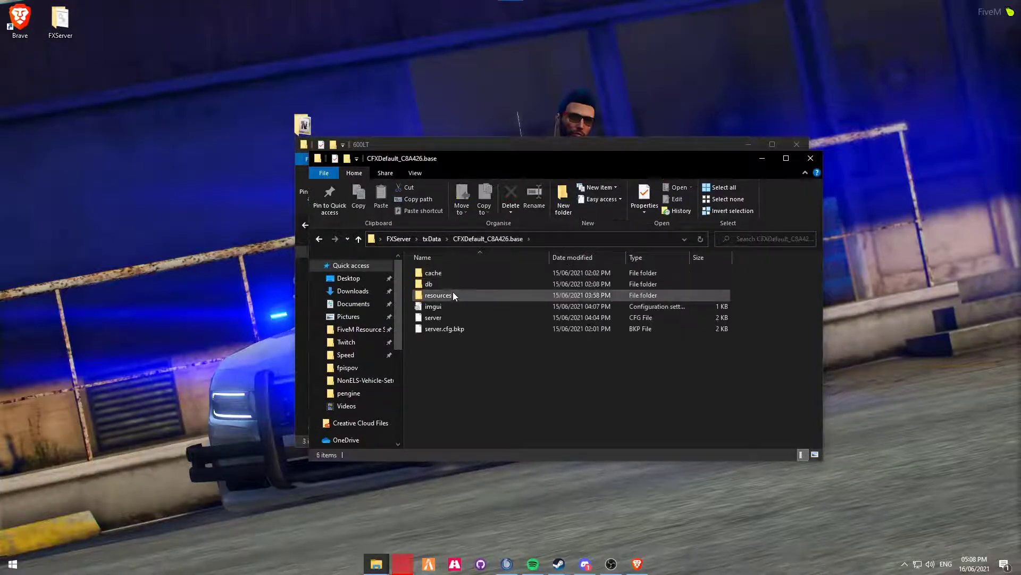
double_click(439, 296)
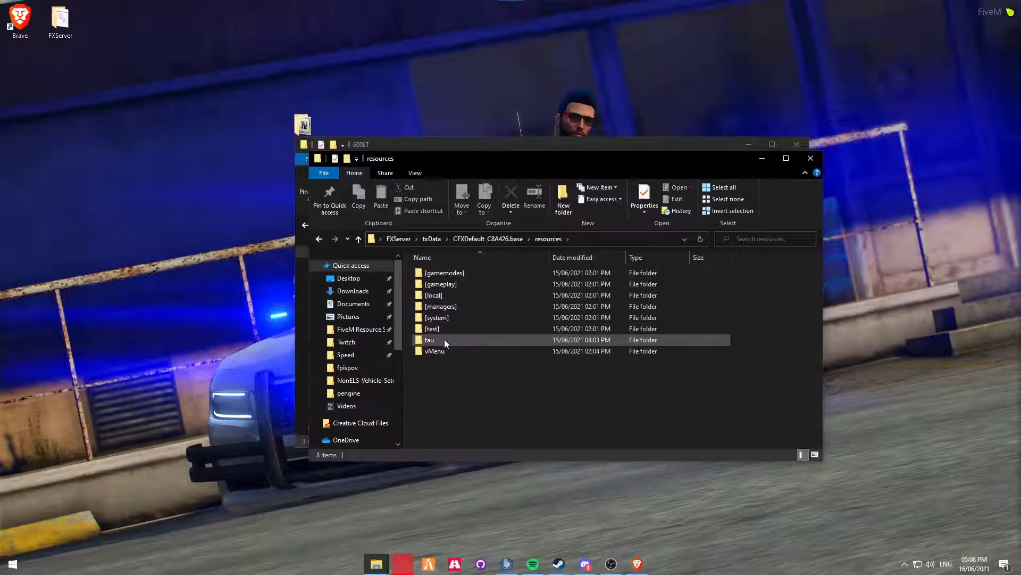
double_click(430, 339)
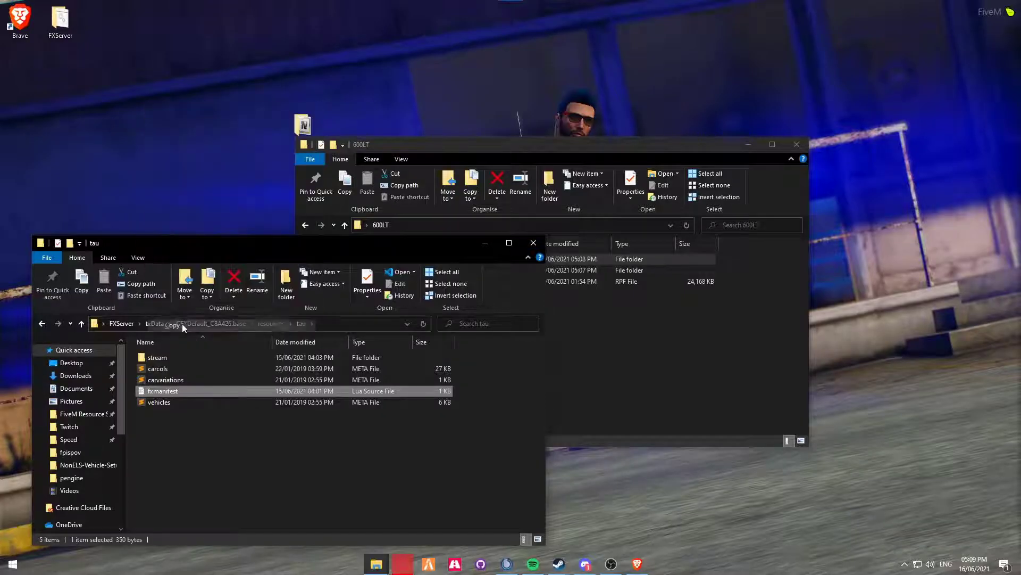
Step: Paste the tau resource's fxmanifest into the 600LT folder beside data, stream and dlc
right_click(508, 352)
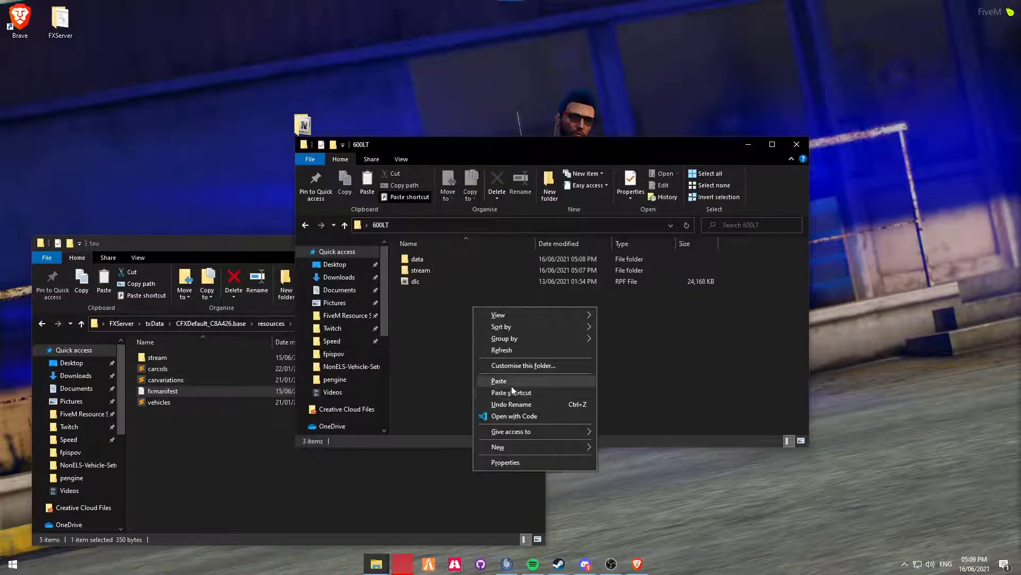
left_click(498, 380)
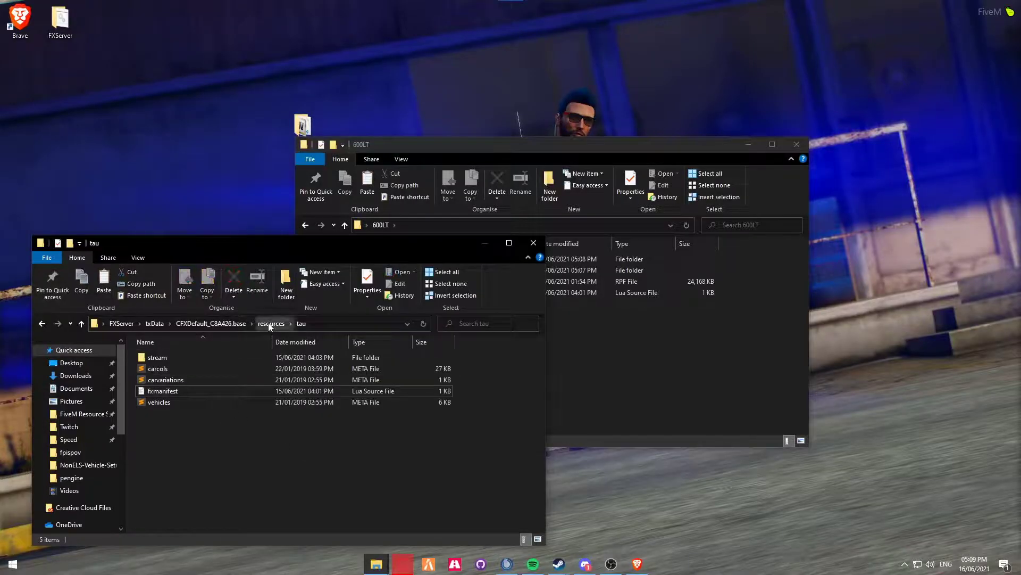
Step: Build a 600lt resource folder in resources holding stream, the three meta files and fxmanifest
left_click(271, 324)
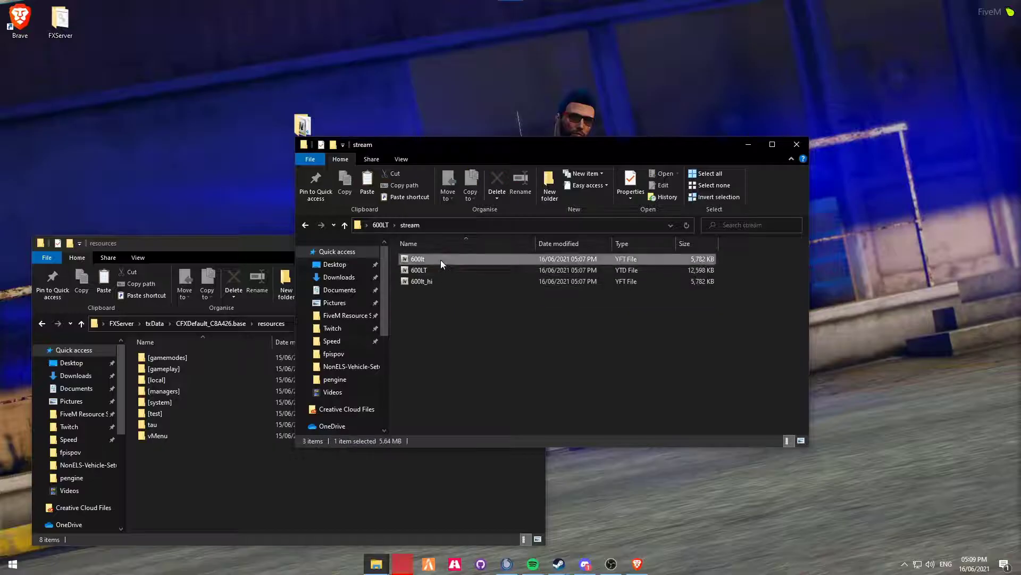
left_click(520, 180)
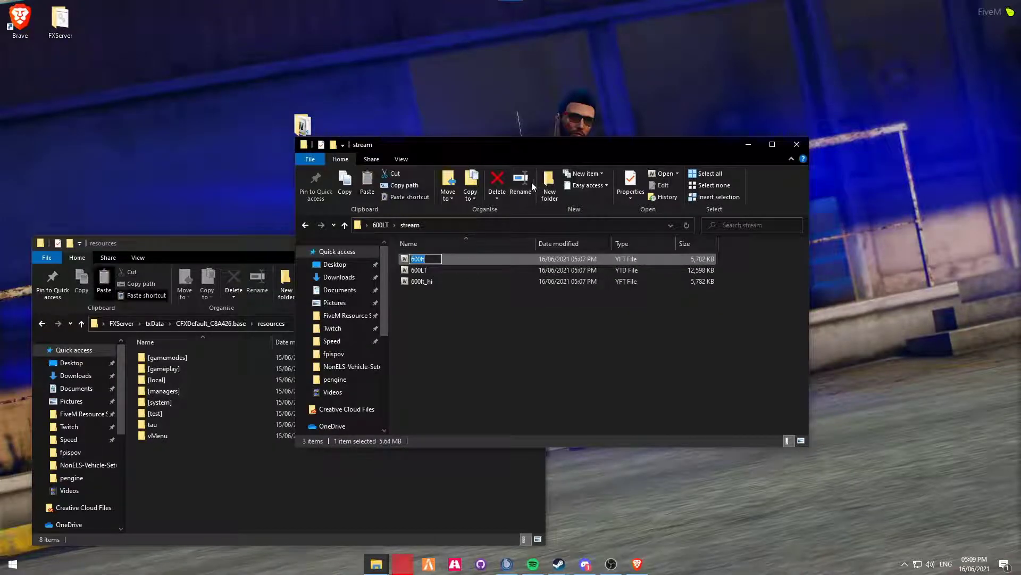
left_click(286, 283)
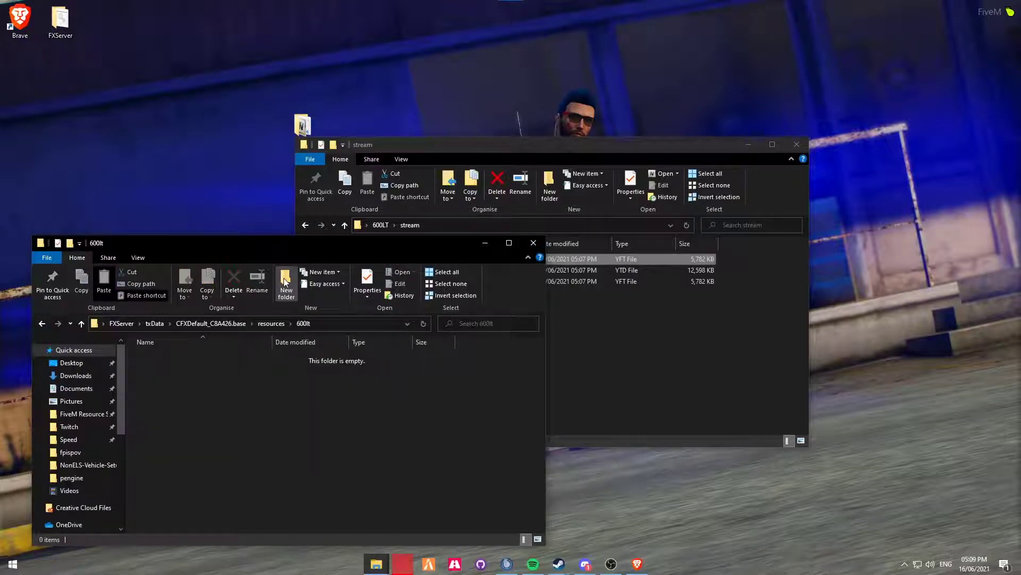
mouse_move(337, 490)
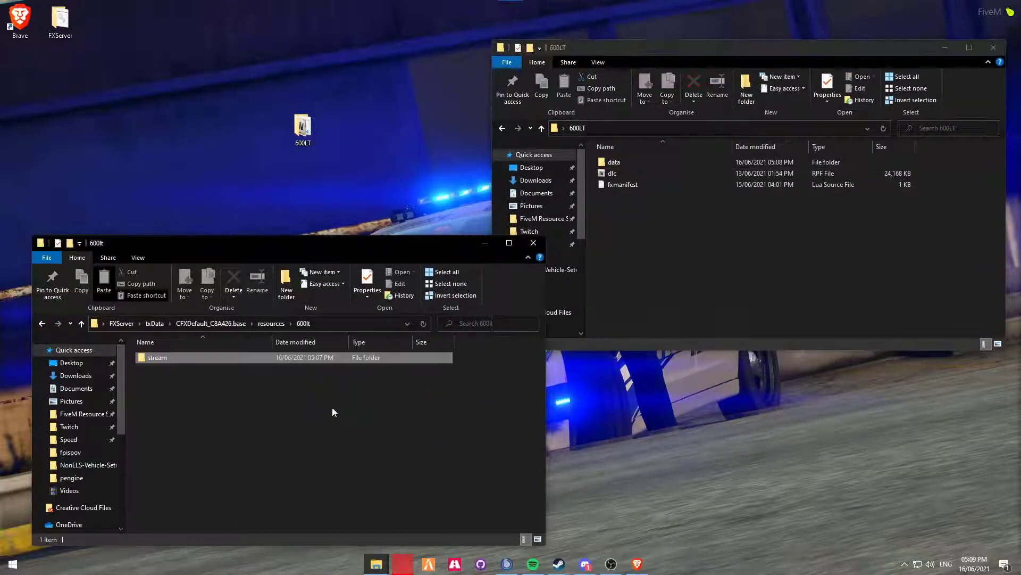
double_click(613, 162)
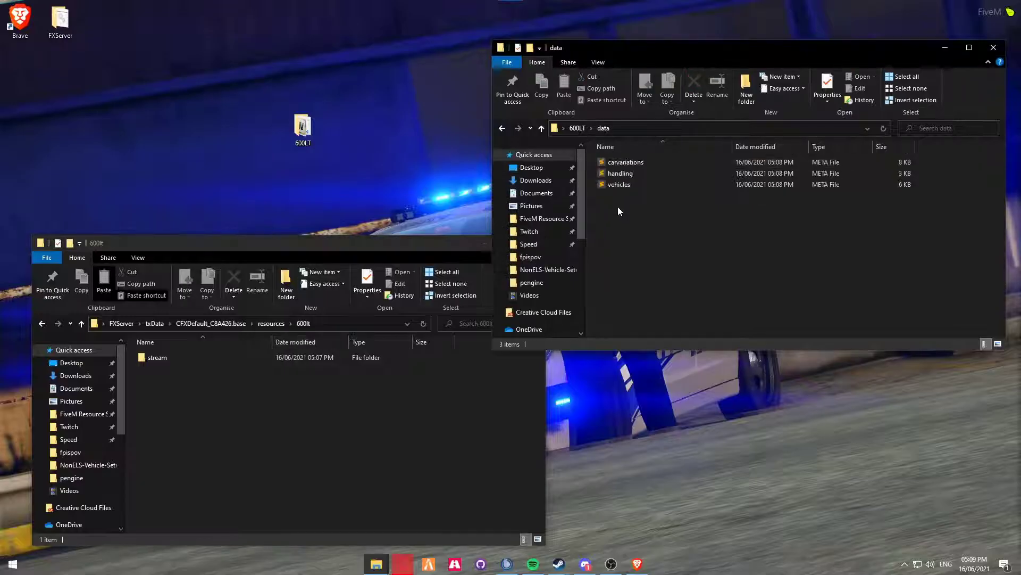
left_click(104, 281)
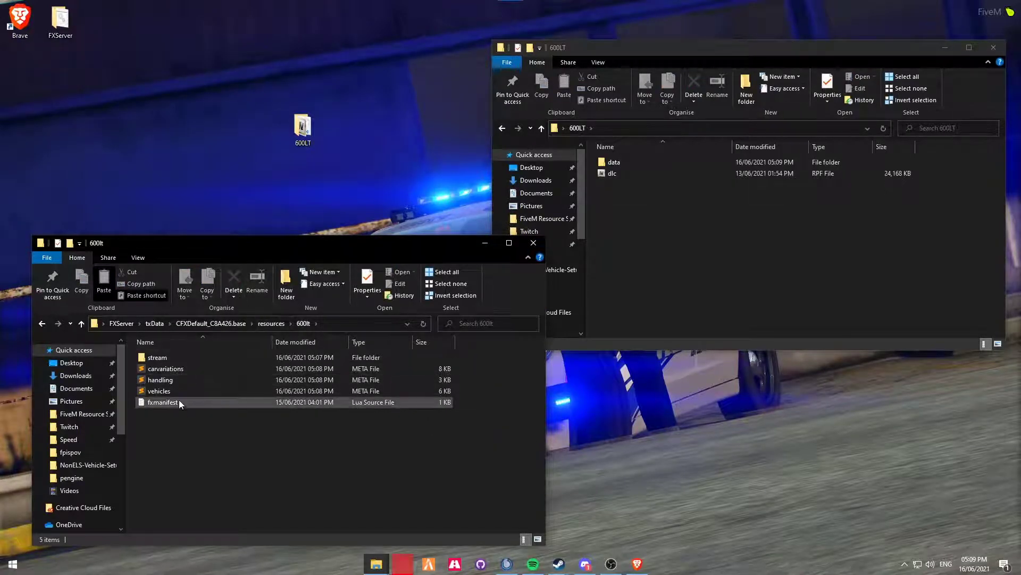
mouse_move(156, 357)
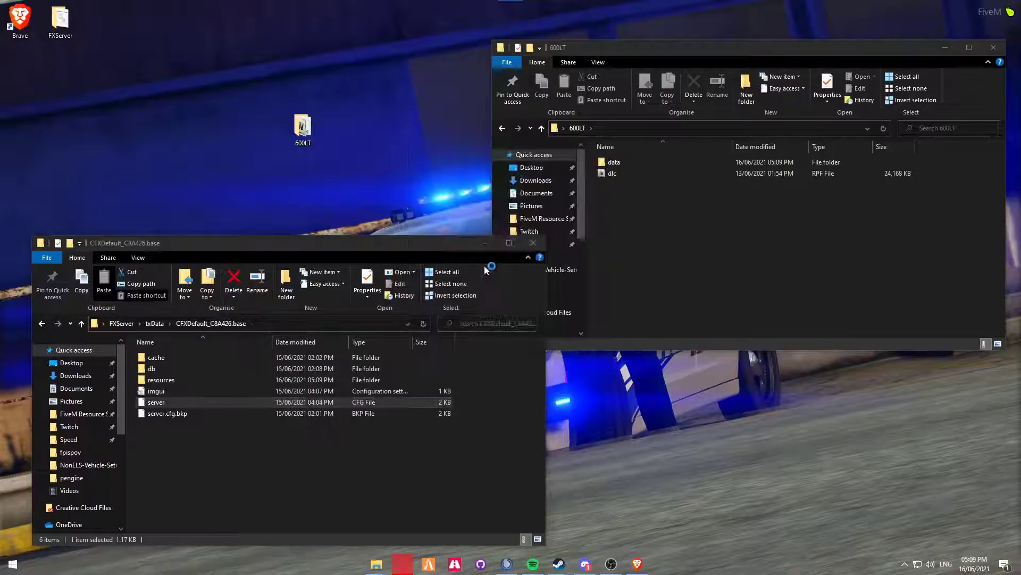
Step: Add 'ensure 600lt' to server.cfg beneath 'ensure tau' and save
double_click(156, 402)
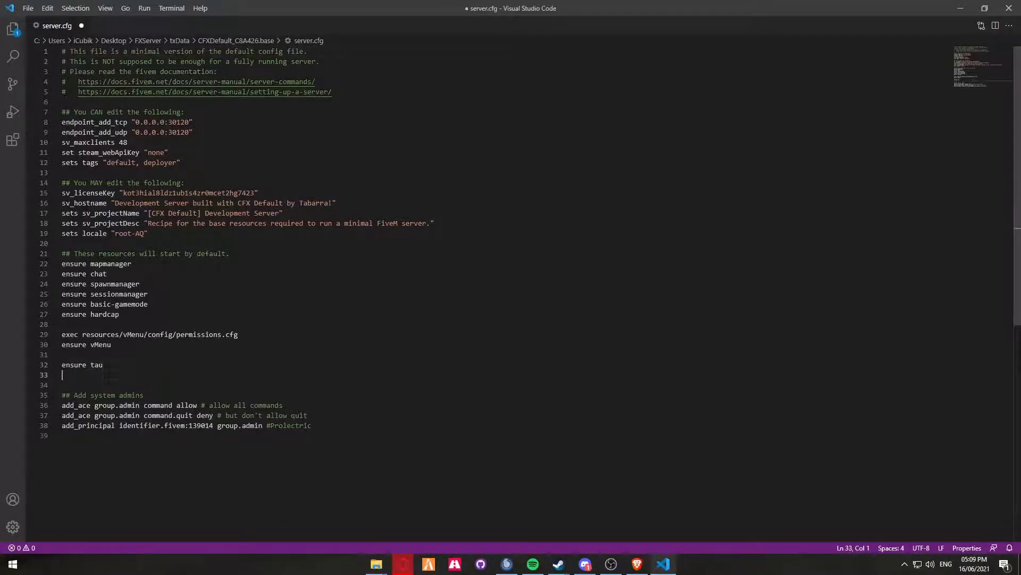
type("ensure 600lt")
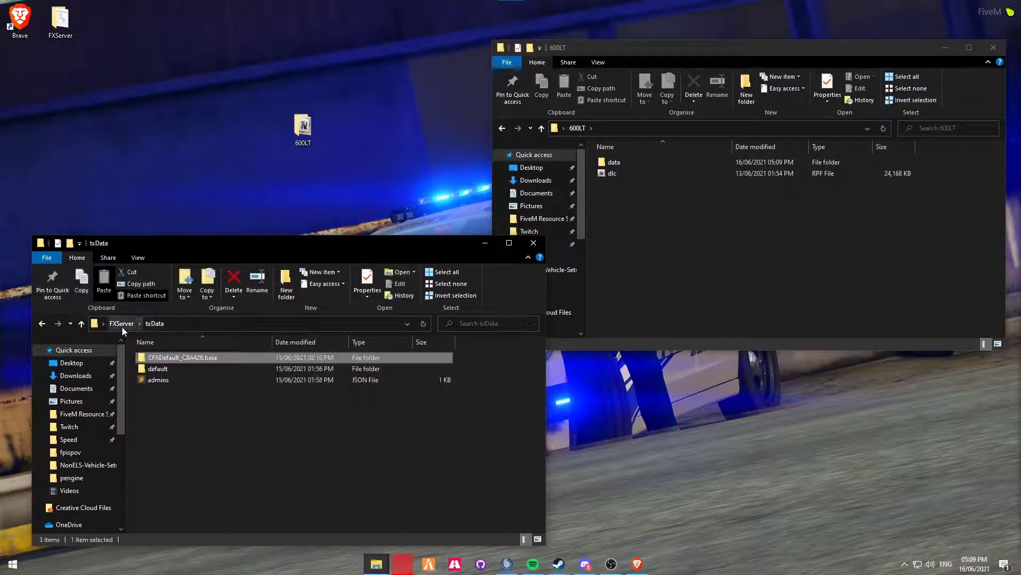
Step: Launch FXServer.exe from FXServer\artifact so the 600lt resource starts with tau and vMenu
left_click(121, 323)
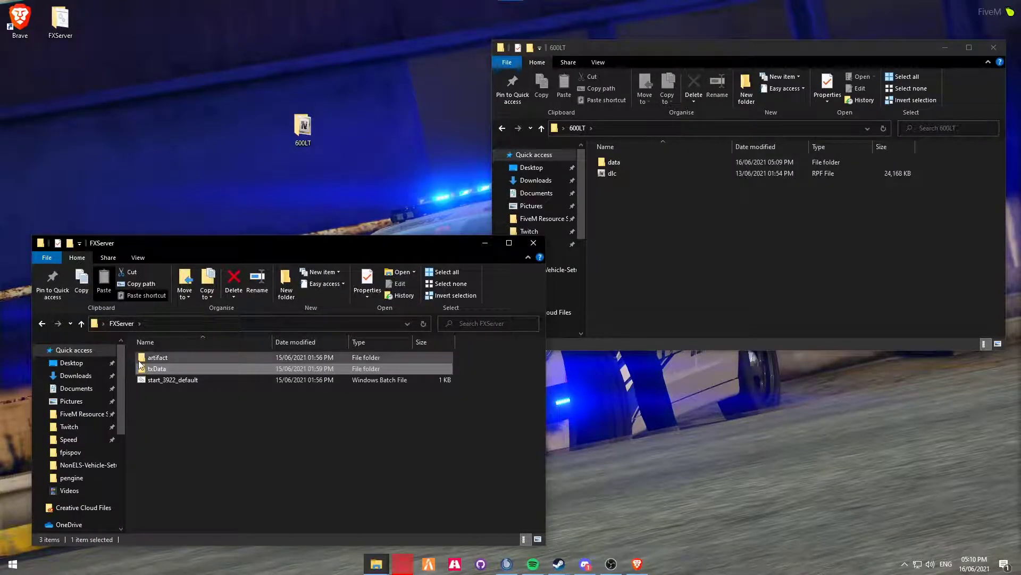
double_click(157, 357)
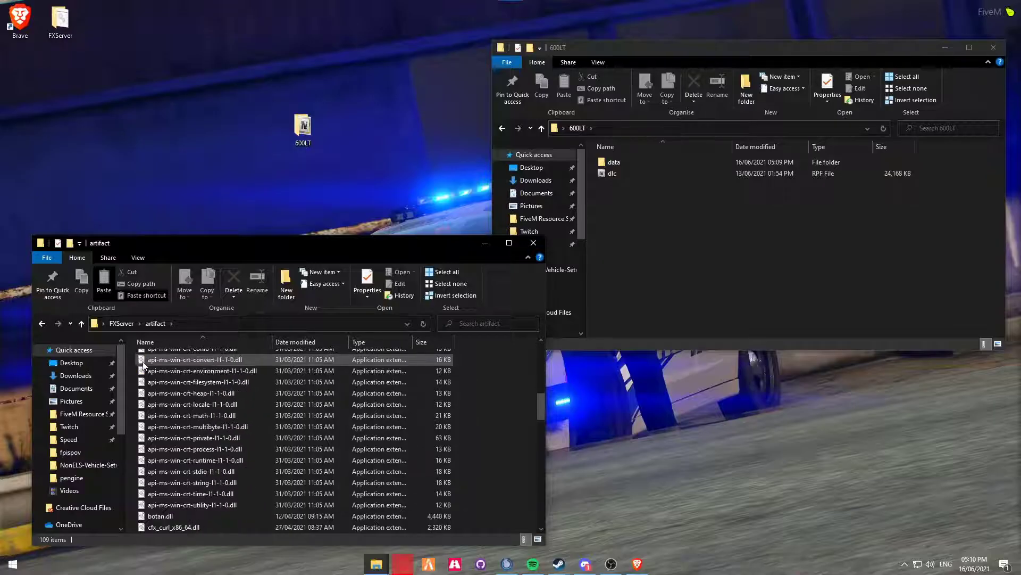
scroll("down", 3)
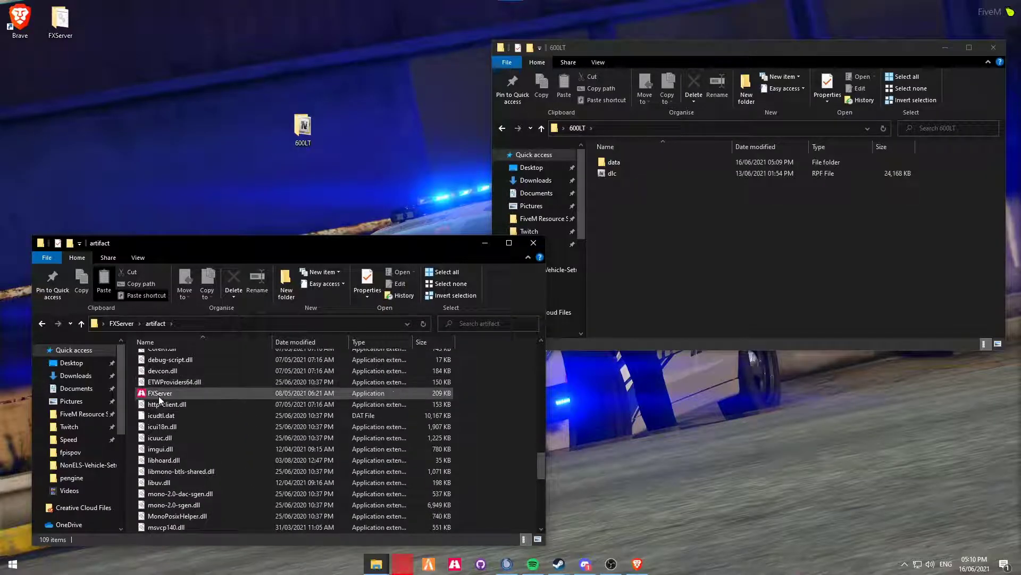
double_click(160, 392)
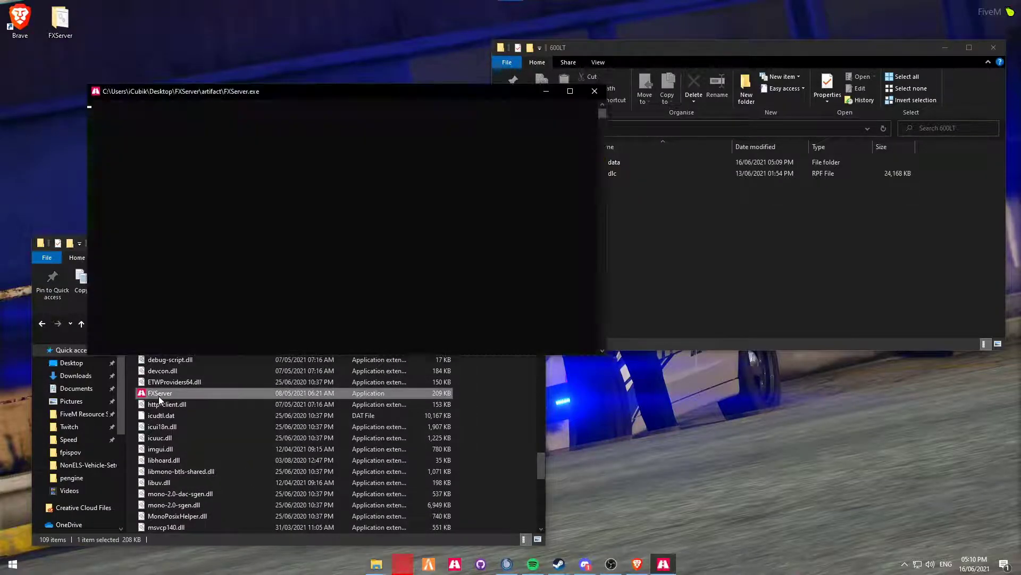
double_click(160, 393)
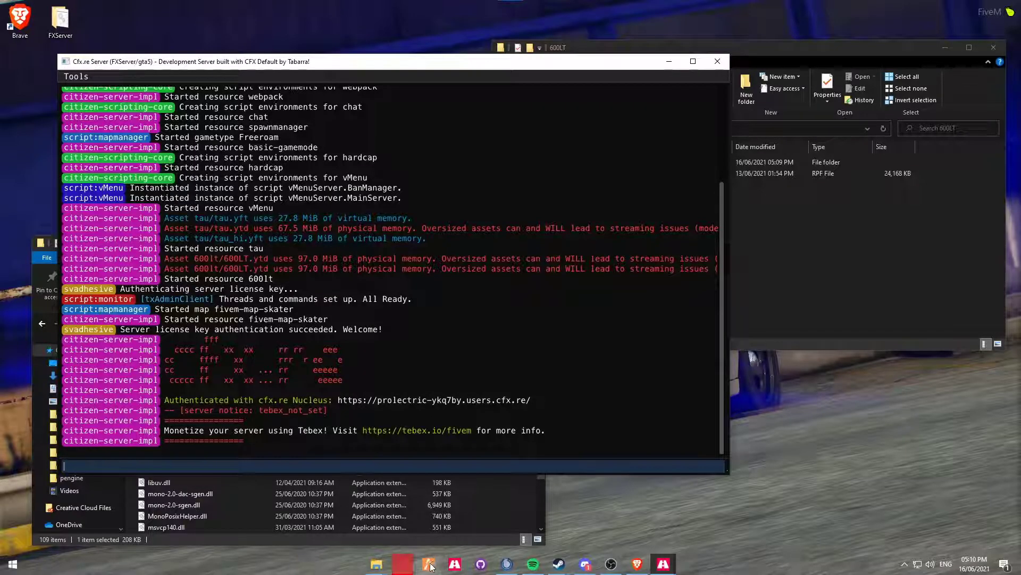
Step: In vMenu's Vehicle Liveries, cycle the McLaren through livery #0 to the green camo livery #3
left_click(430, 564)
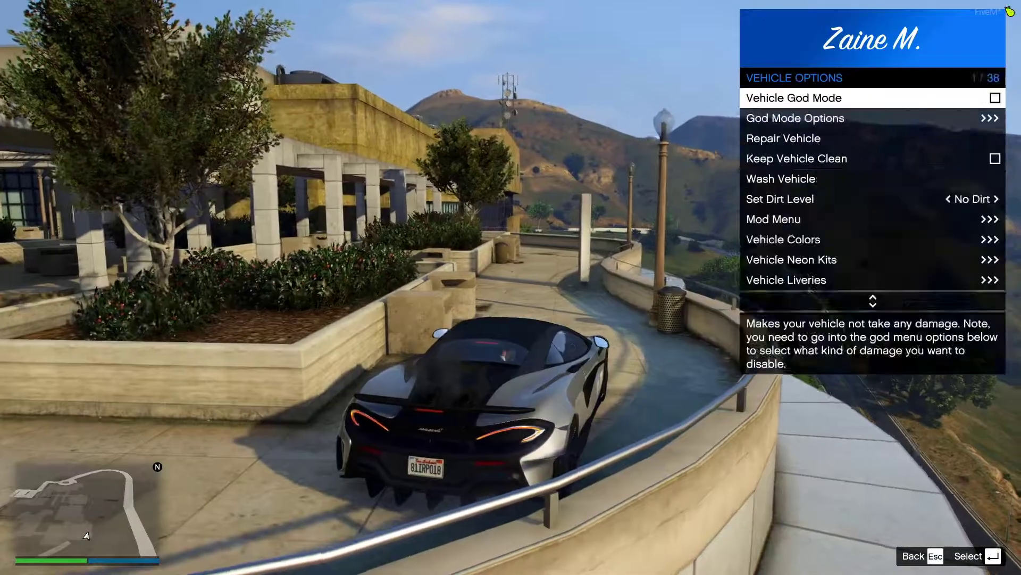
left_click(786, 279)
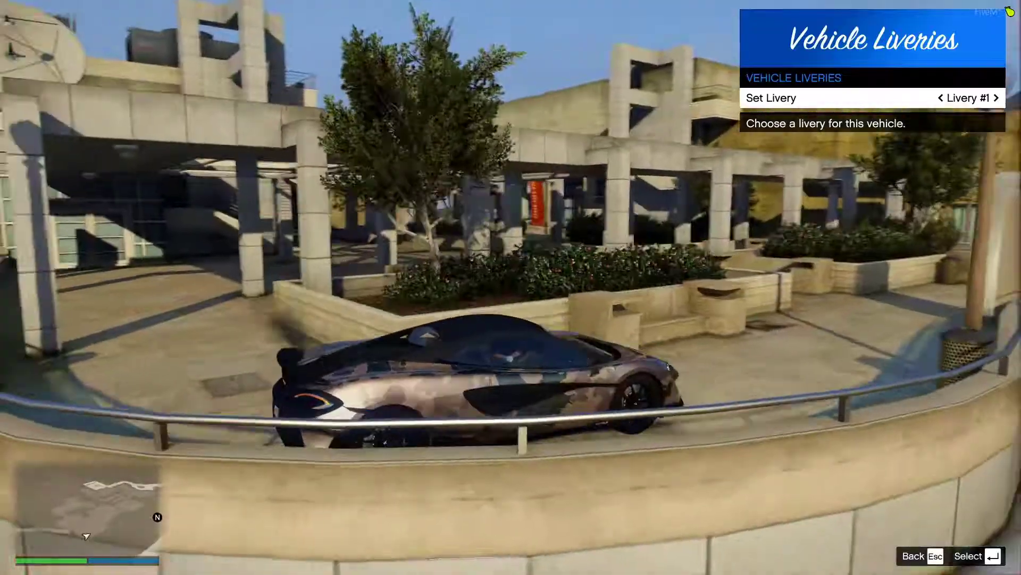
left_click(939, 98)
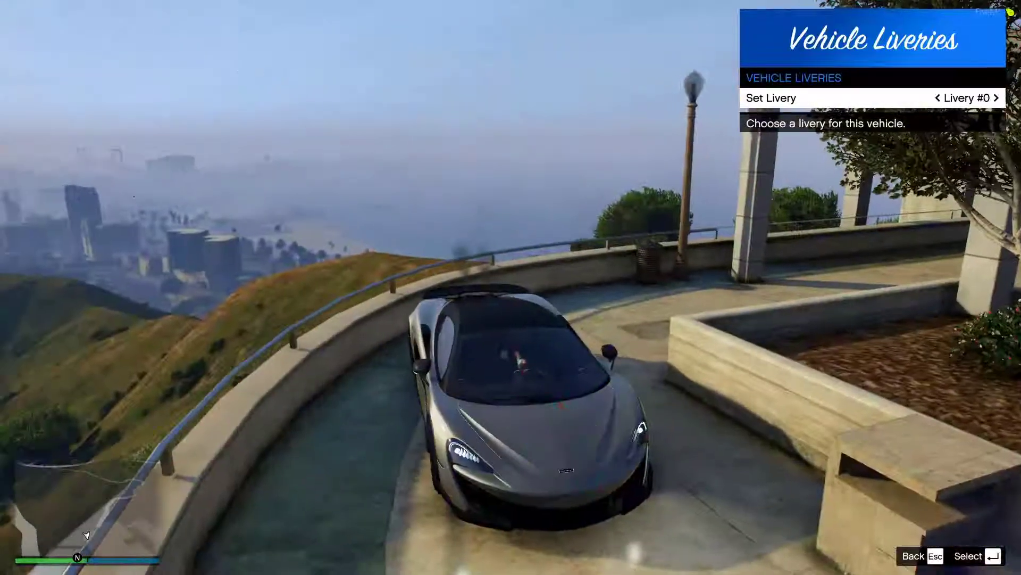
left_click(996, 97)
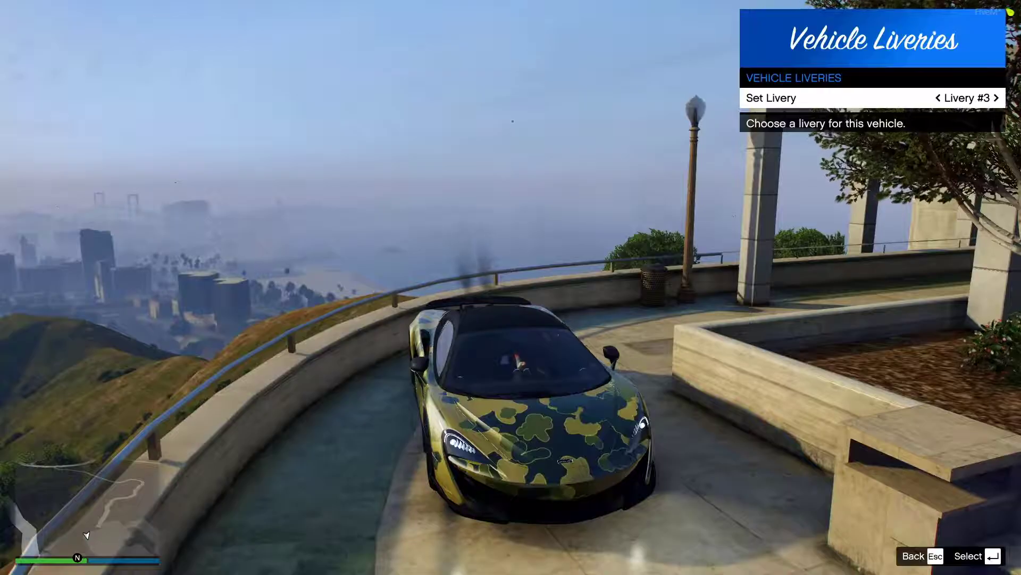